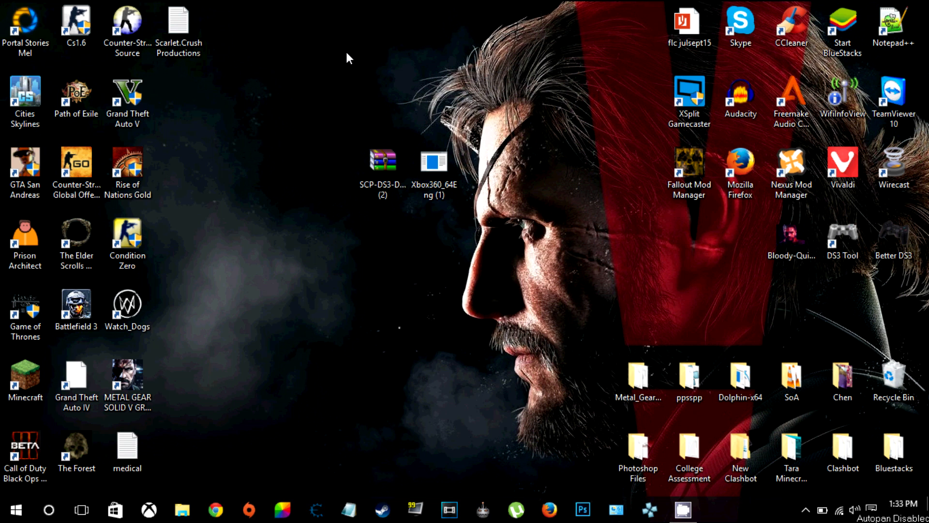
pyautogui.moveTo(346, 83)
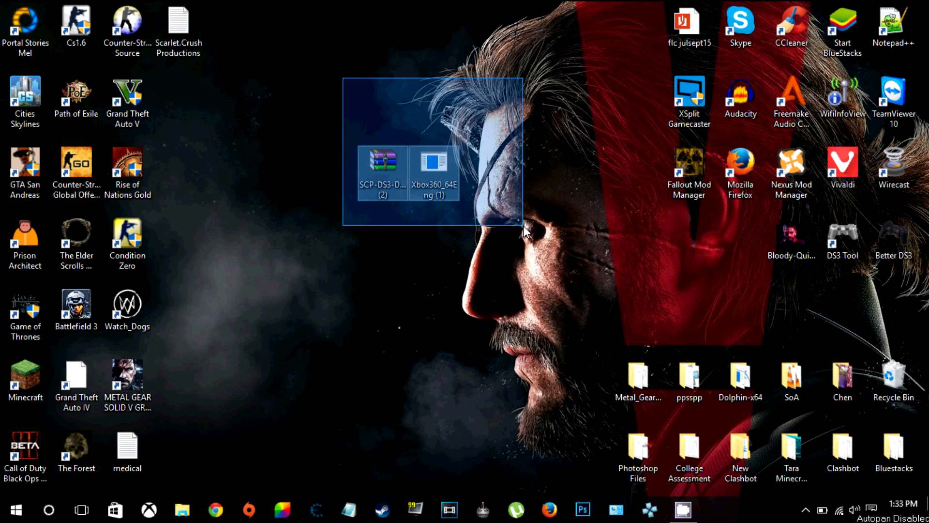
# Step: Run the Xbox360 installer, accept the license agreement, install, and finish
pyautogui.click(383, 172)
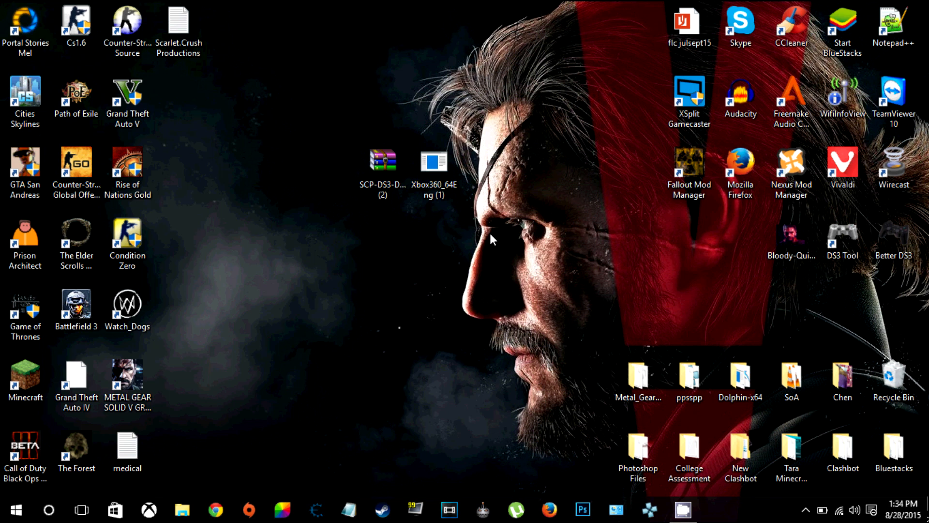
pyautogui.moveTo(433, 160)
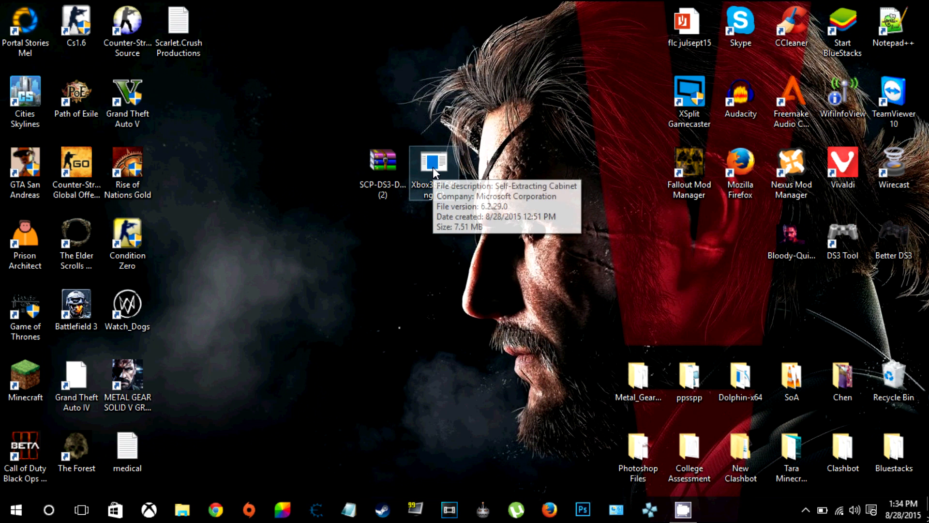
pyautogui.rightClick(433, 161)
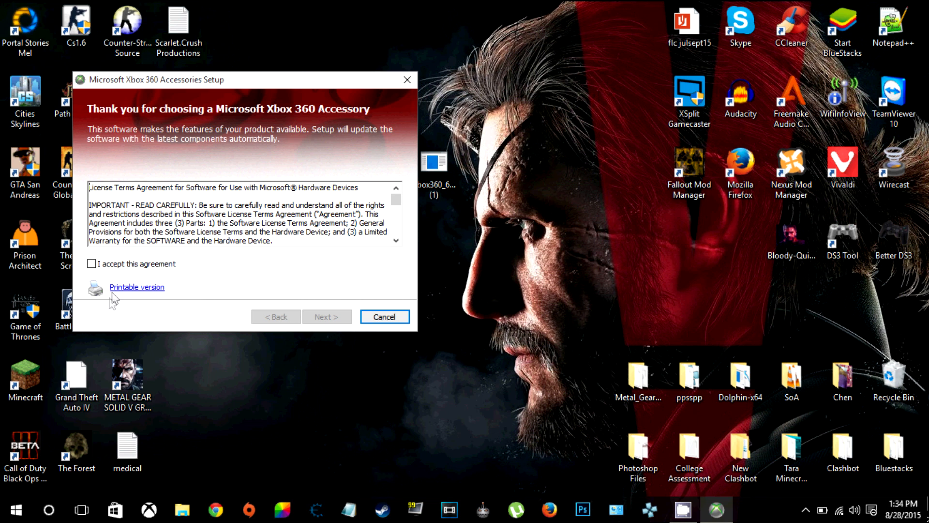
pyautogui.click(327, 317)
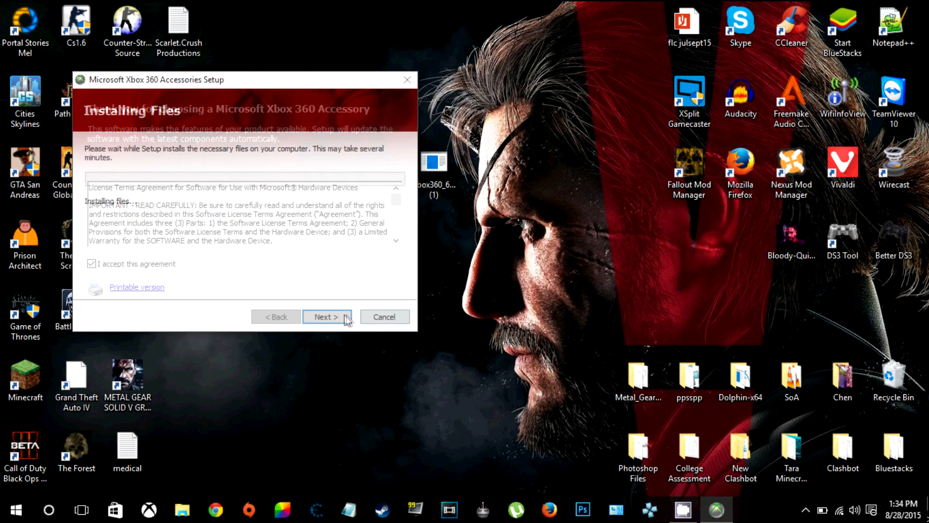
pyautogui.click(324, 317)
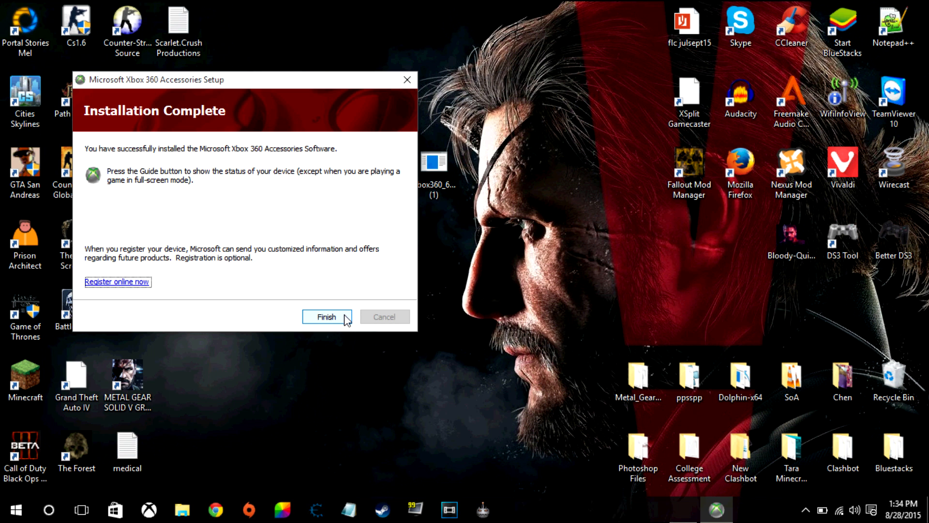
pyautogui.click(326, 316)
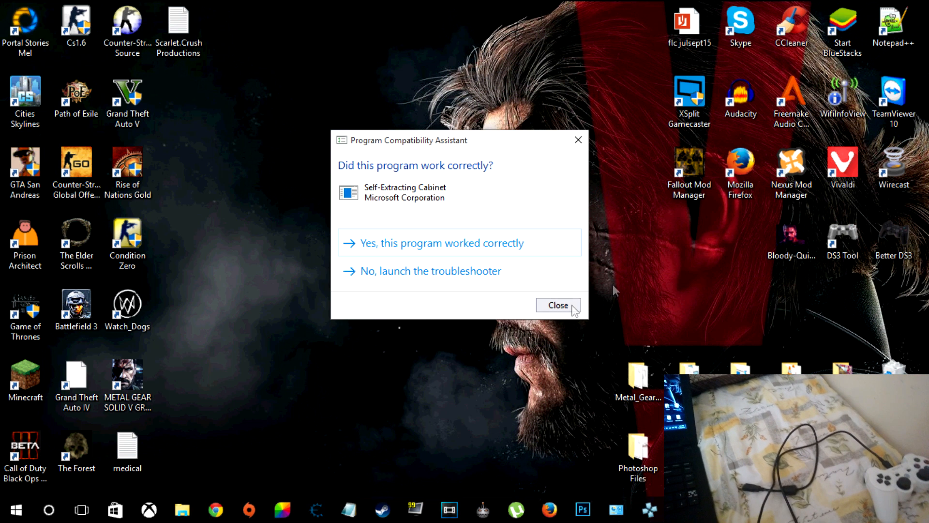
# Step: Dismiss the Program Compatibility Assistant question about the installer
pyautogui.click(557, 305)
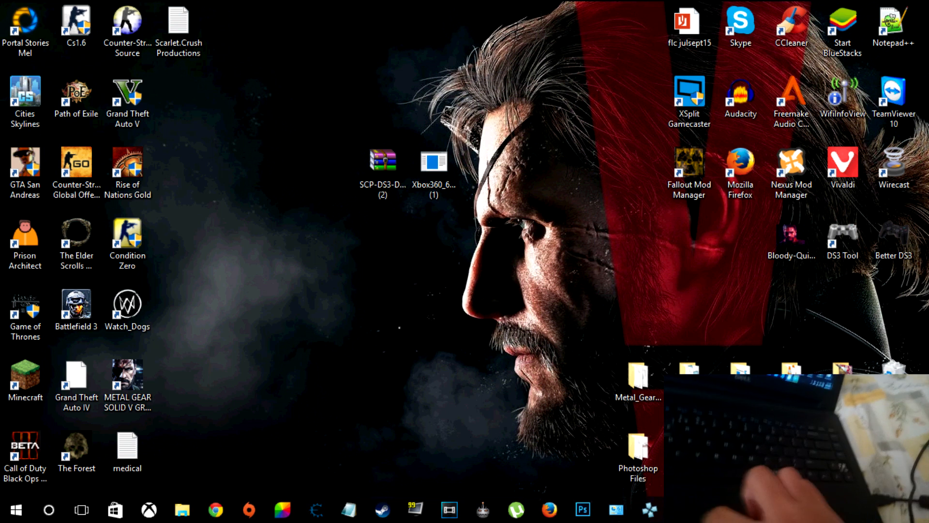
pyautogui.moveTo(567, 355)
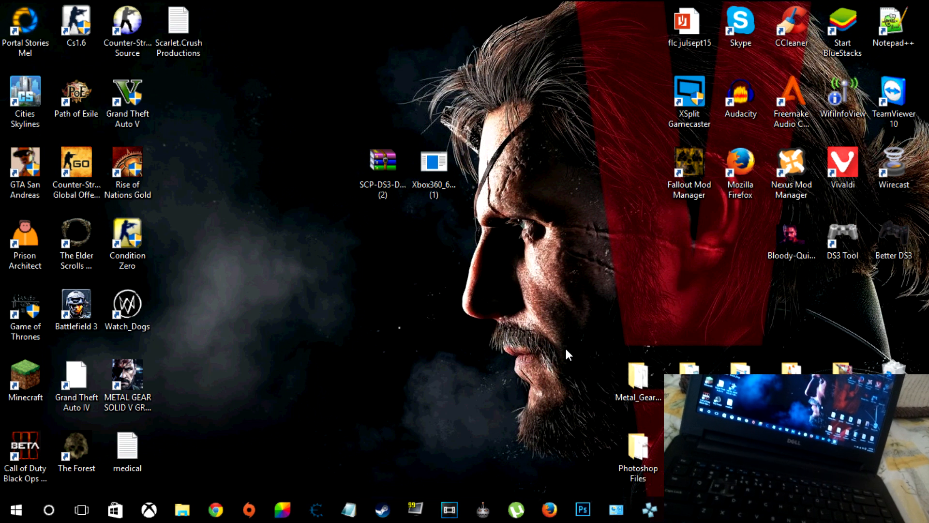
pyautogui.moveTo(338, 440)
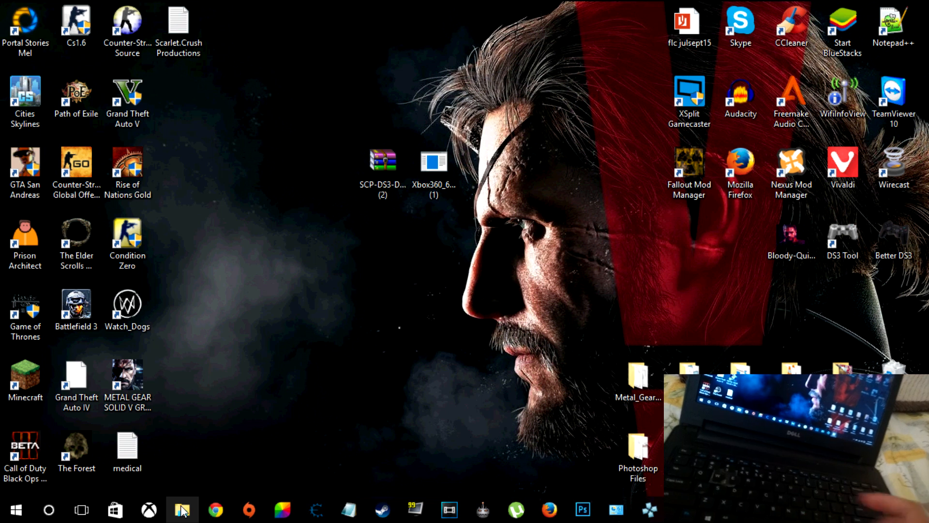
# Step: Browse to the root of the OS (C:) drive and add a new folder there
pyautogui.click(182, 509)
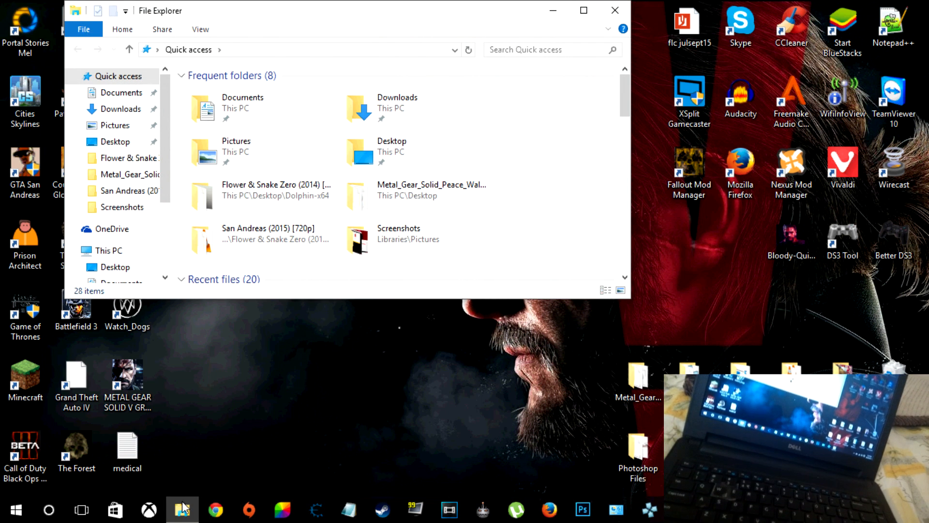
pyautogui.click(107, 250)
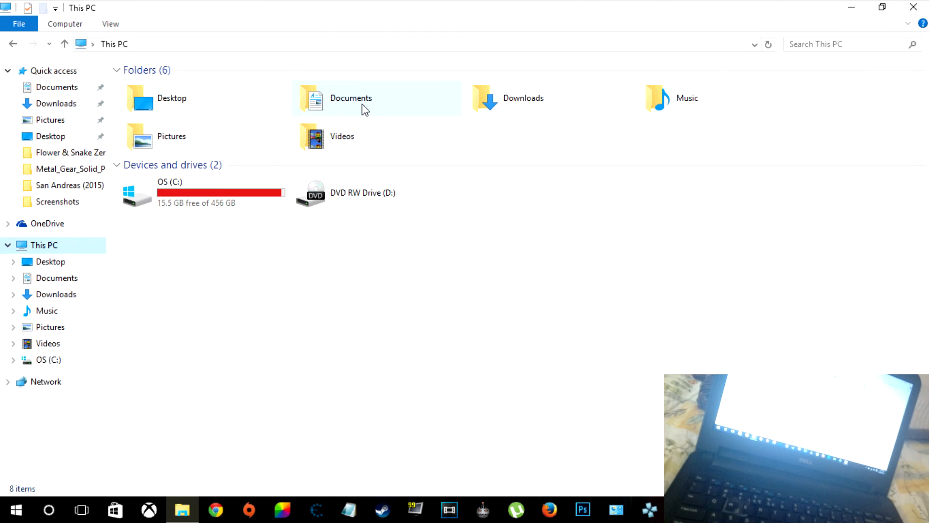
pyautogui.moveTo(215, 195)
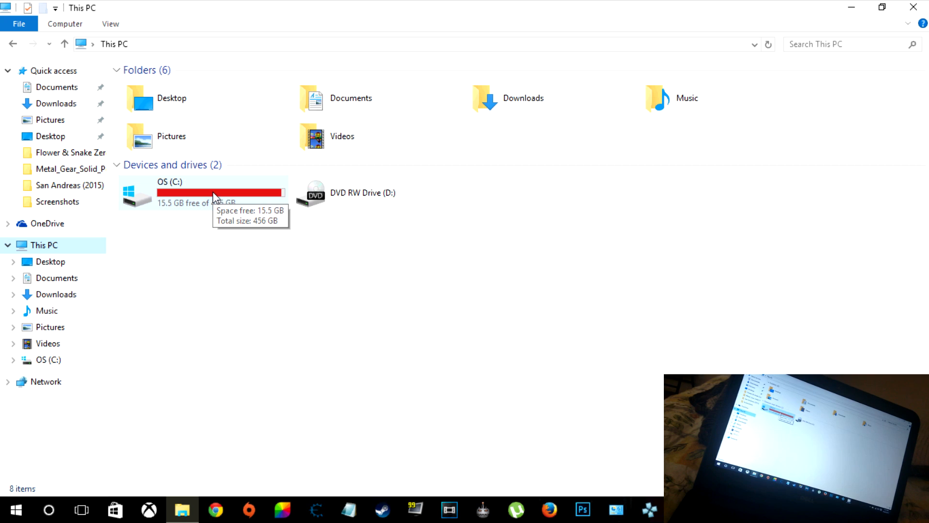
pyautogui.doubleClick(201, 193)
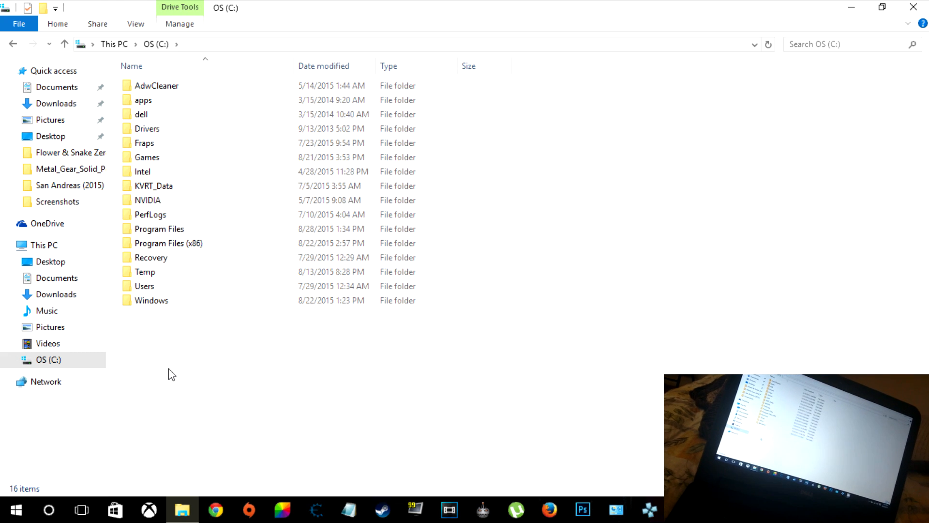
pyautogui.rightClick(172, 373)
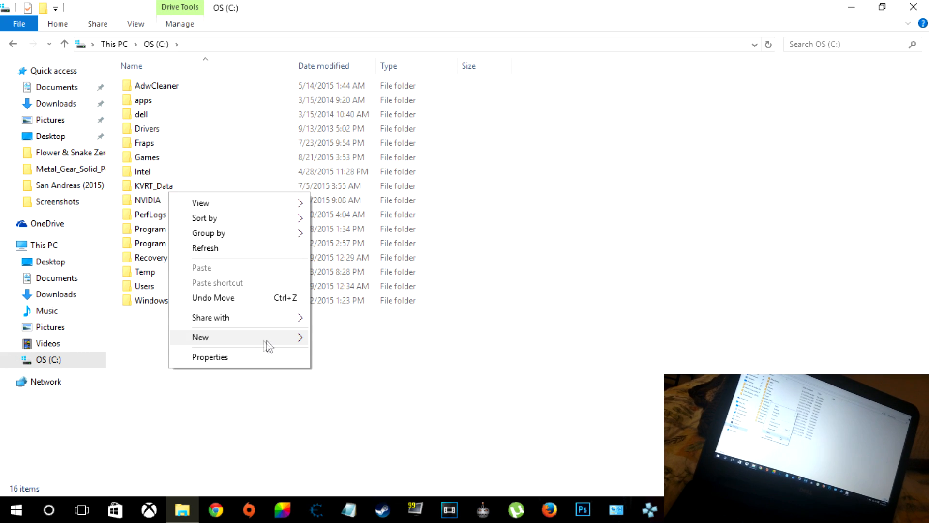
pyautogui.click(200, 337)
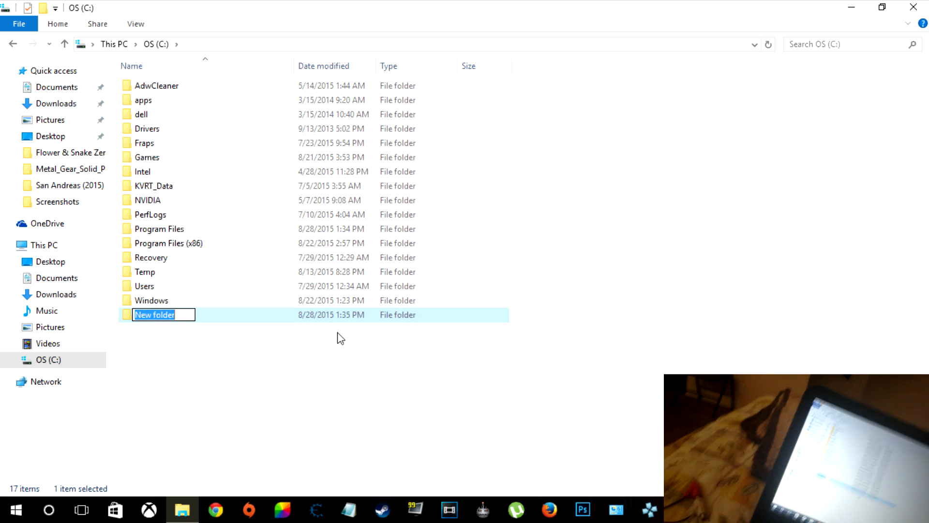
# Step: Name the new folder 'Scarlet.Crush Productions' and confirm it
pyautogui.write('Sca')
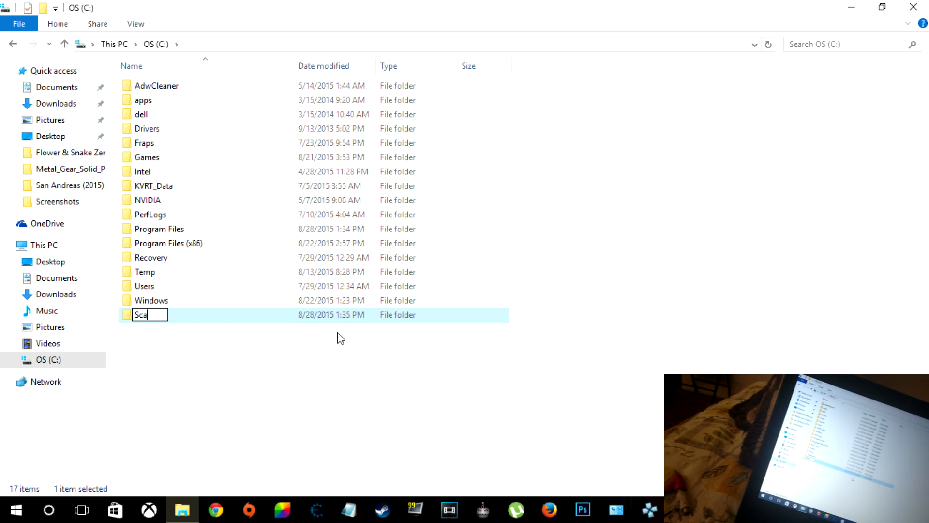
pyautogui.write('rlet')
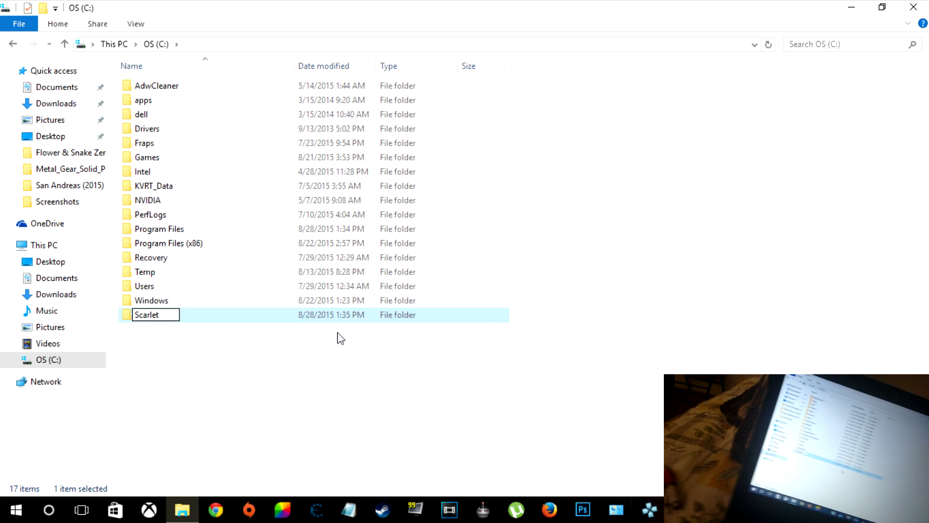
pyautogui.write('.C')
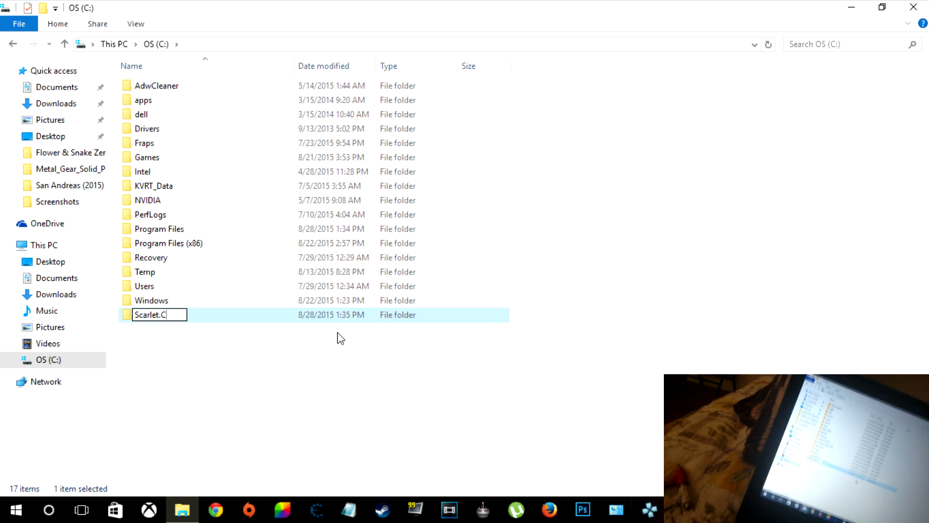
pyautogui.write('rus')
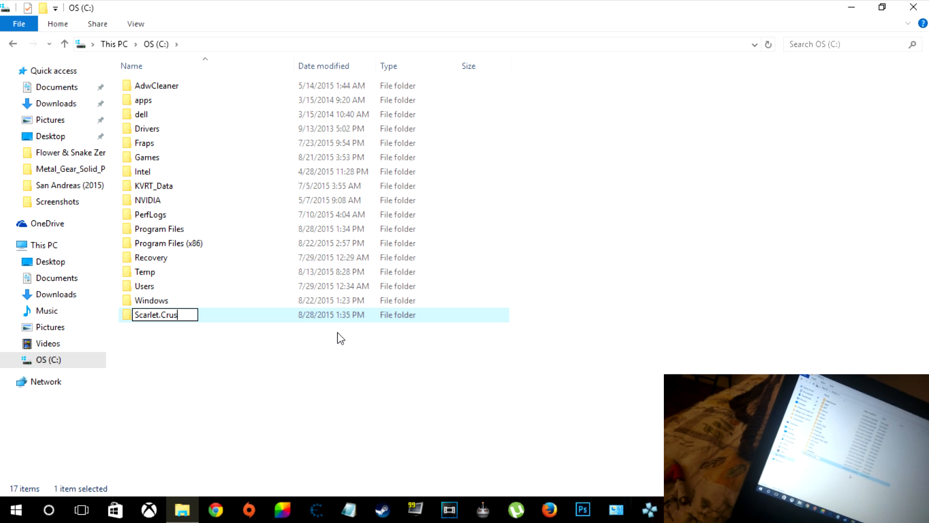
pyautogui.write('h Production')
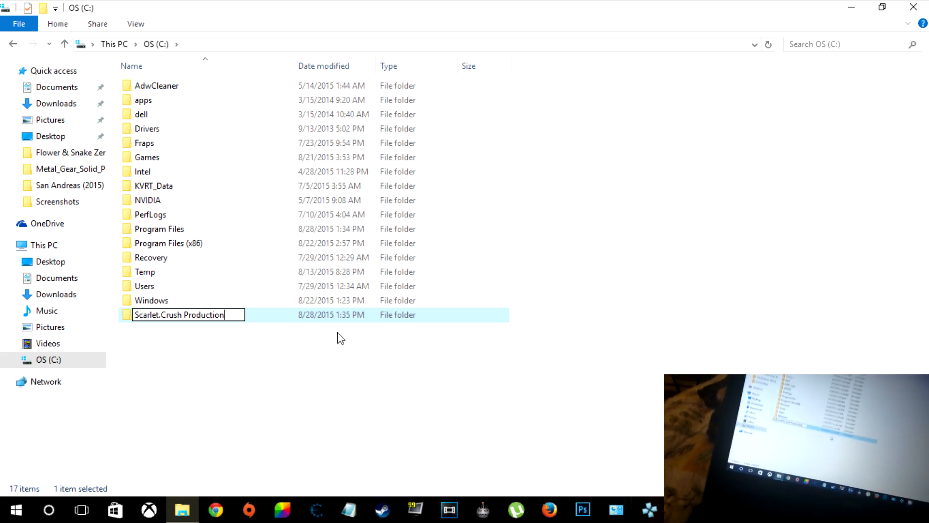
pyautogui.press('Return')
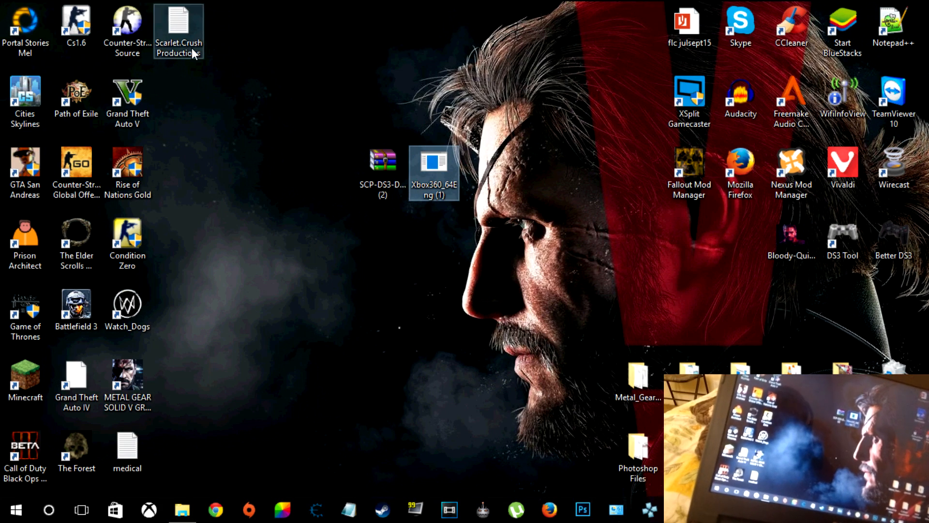
pyautogui.moveTo(182, 509)
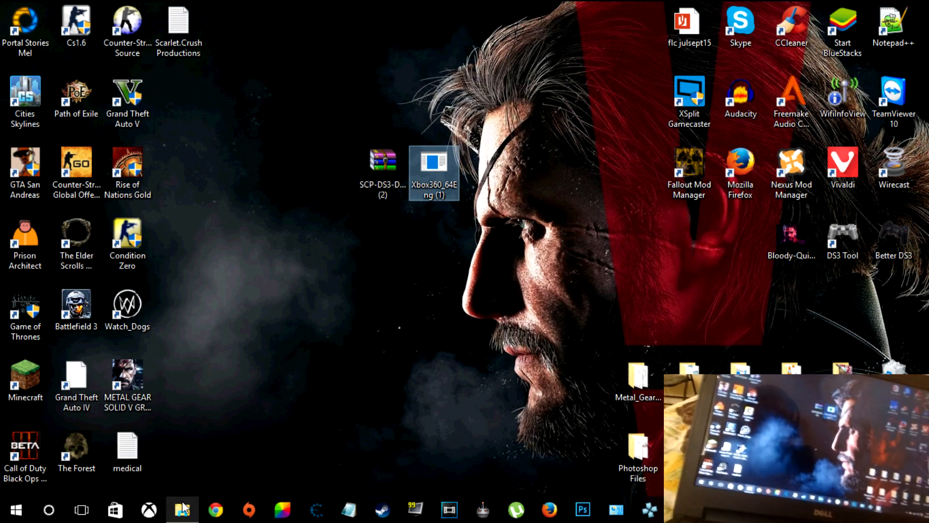
# Step: Bring File Explorer back and enter the Scarlet.Crush Productions folder
pyautogui.click(182, 510)
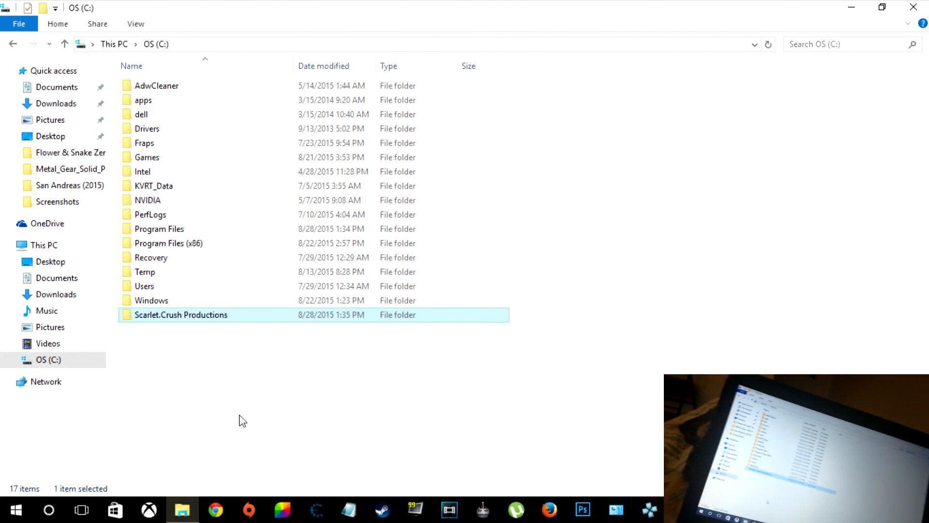
pyautogui.doubleClick(181, 315)
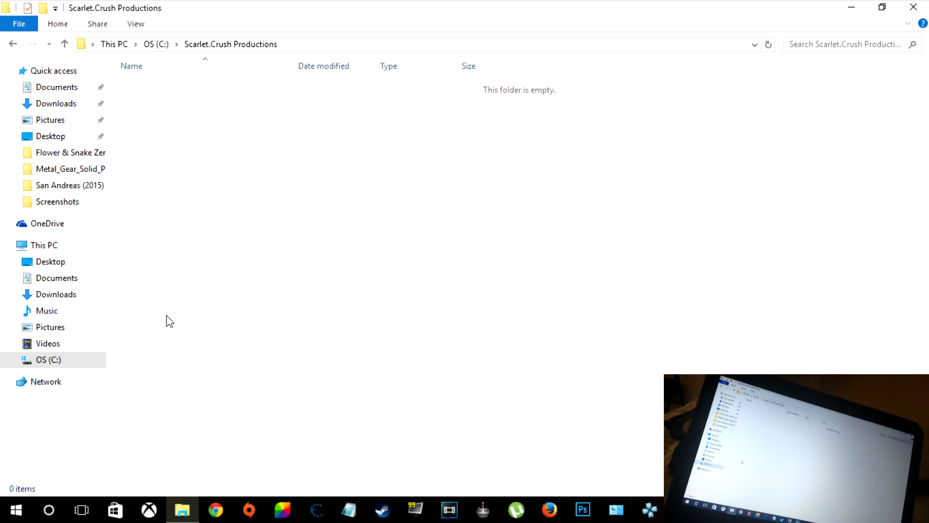
pyautogui.moveTo(521, 379)
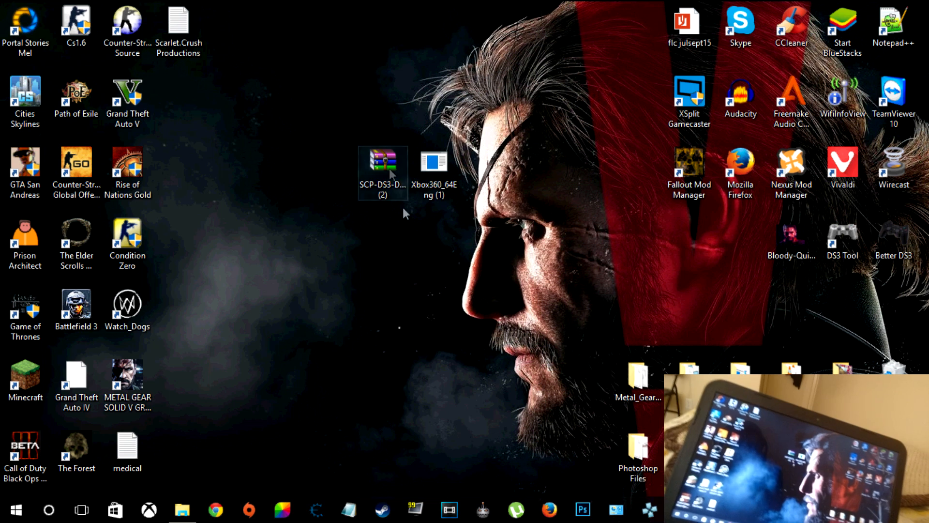
# Step: Open the SCP-DS3 archive in WinRAR, dismiss the expiry notice, and enter the ScpServer folder
pyautogui.doubleClick(382, 160)
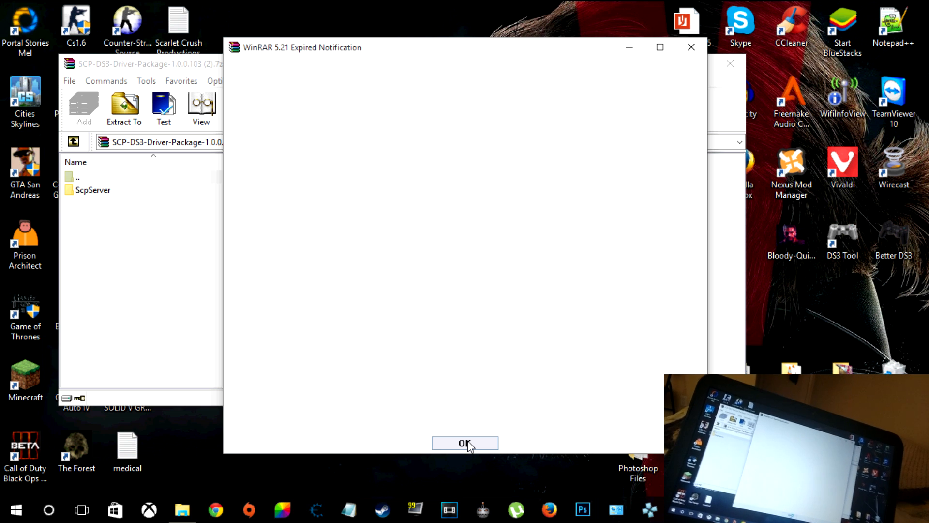
pyautogui.moveTo(715, 33)
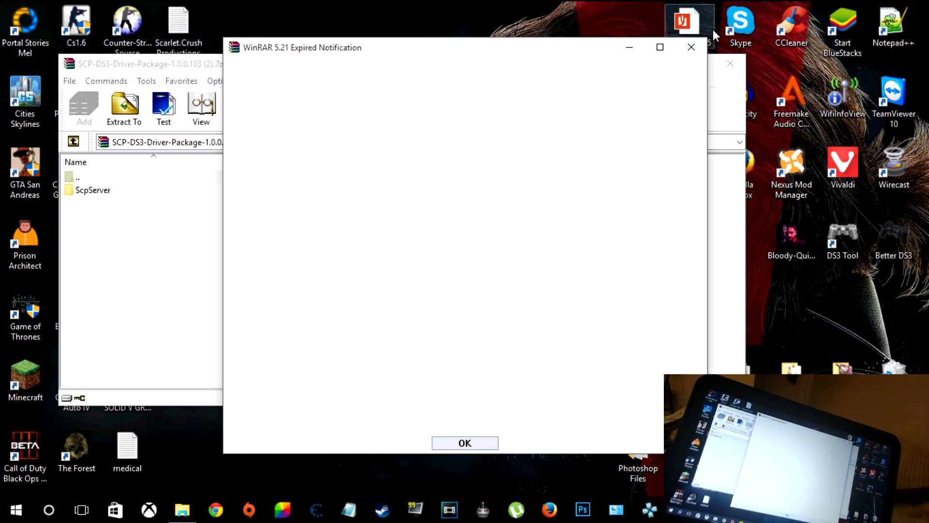
pyautogui.click(465, 442)
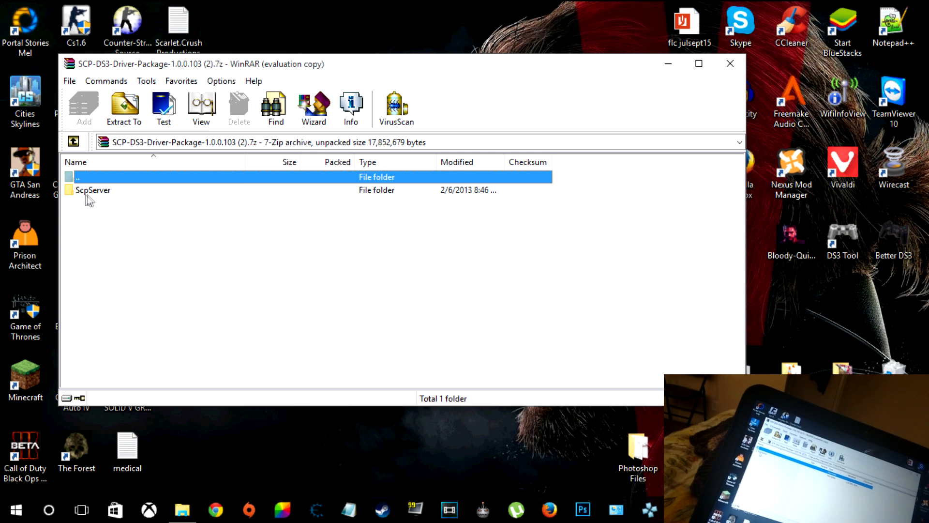
pyautogui.click(93, 190)
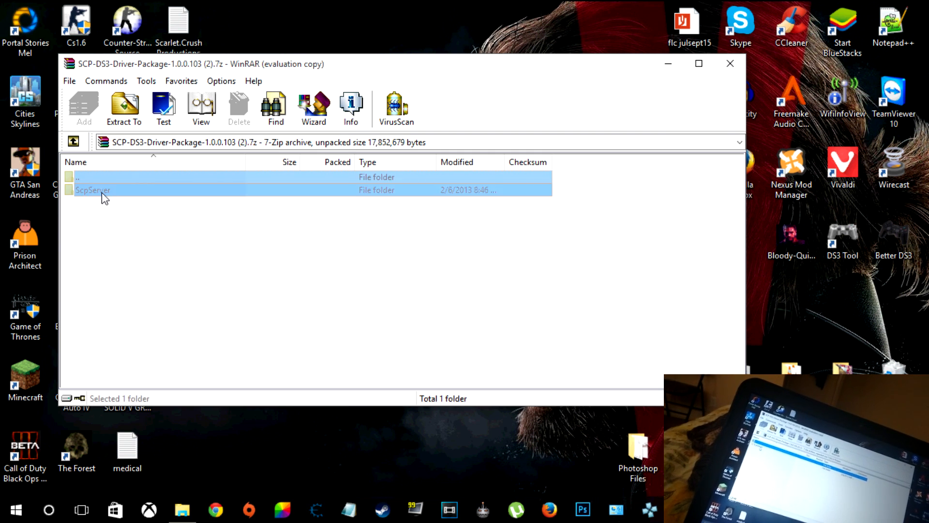
pyautogui.doubleClick(93, 189)
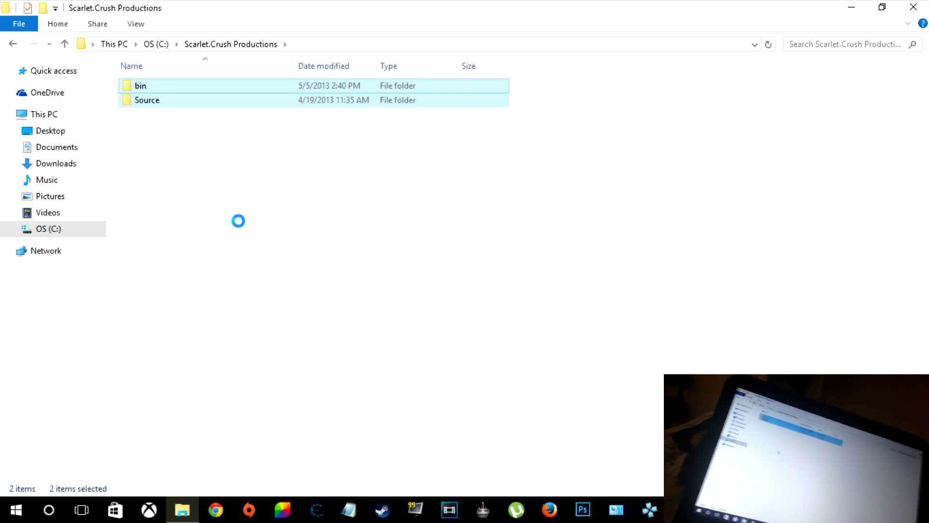
# Step: Enter the bin folder and bring up the context menu for the ScpDriver application
pyautogui.click(178, 206)
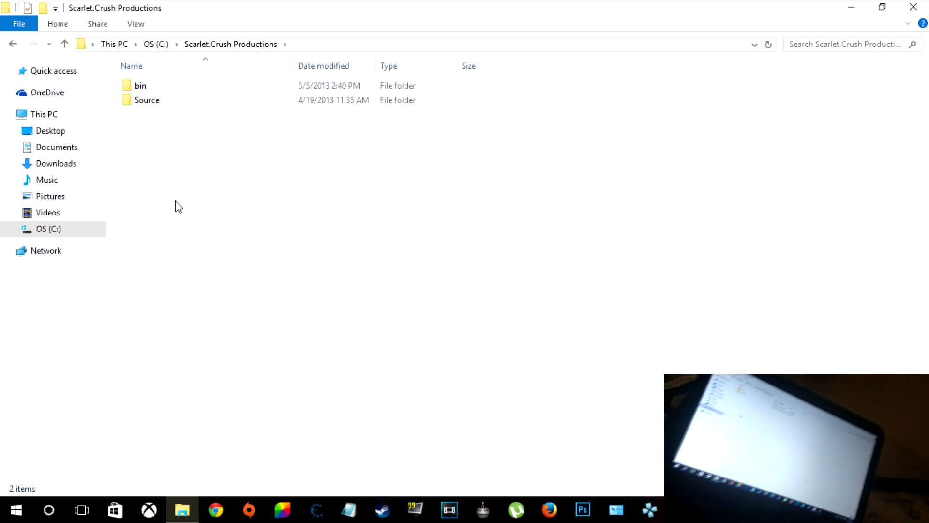
pyautogui.moveTo(164, 134)
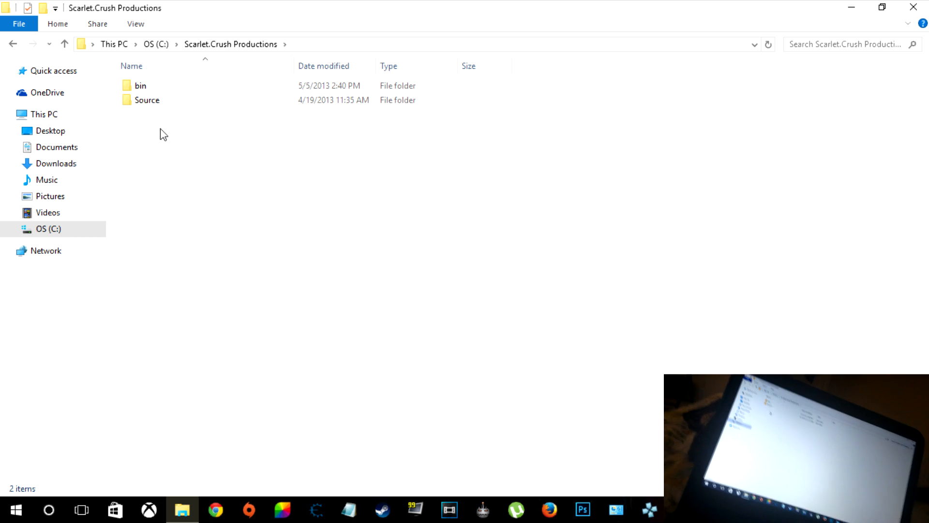
pyautogui.doubleClick(140, 85)
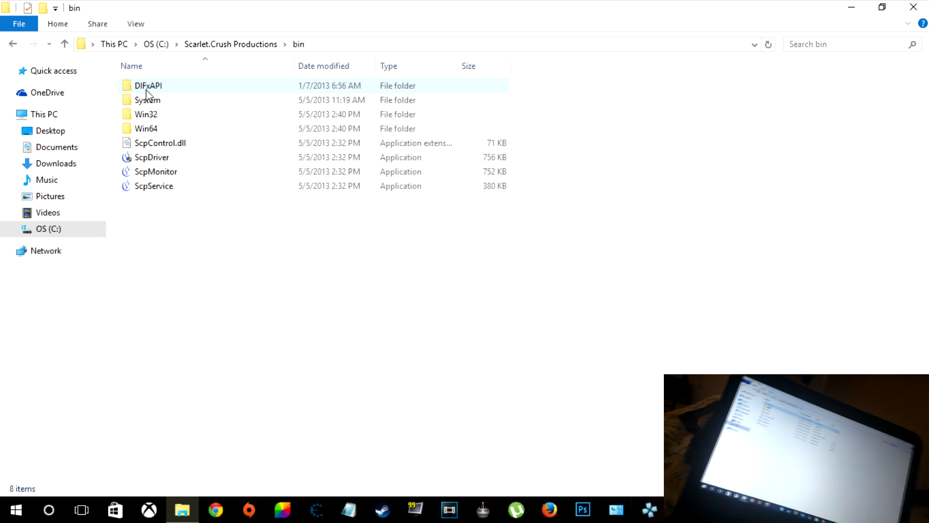
pyautogui.moveTo(148, 132)
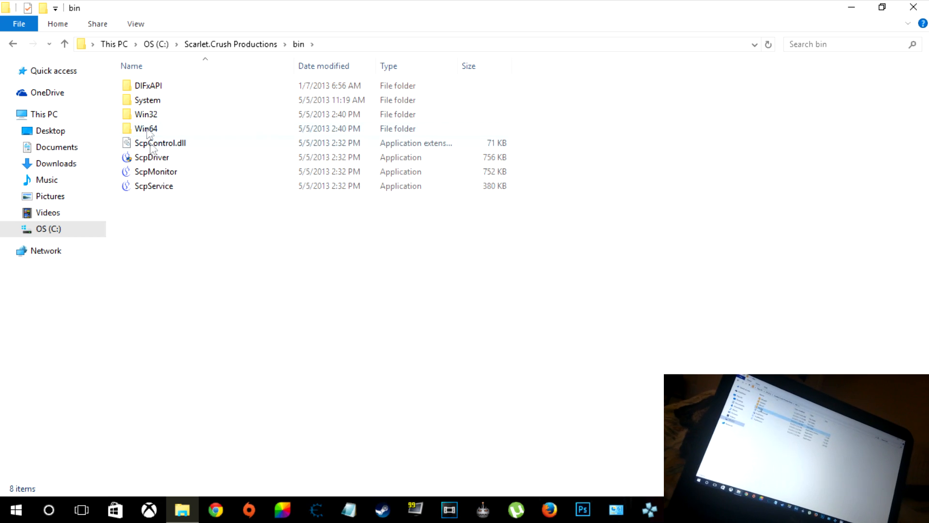
pyautogui.click(152, 157)
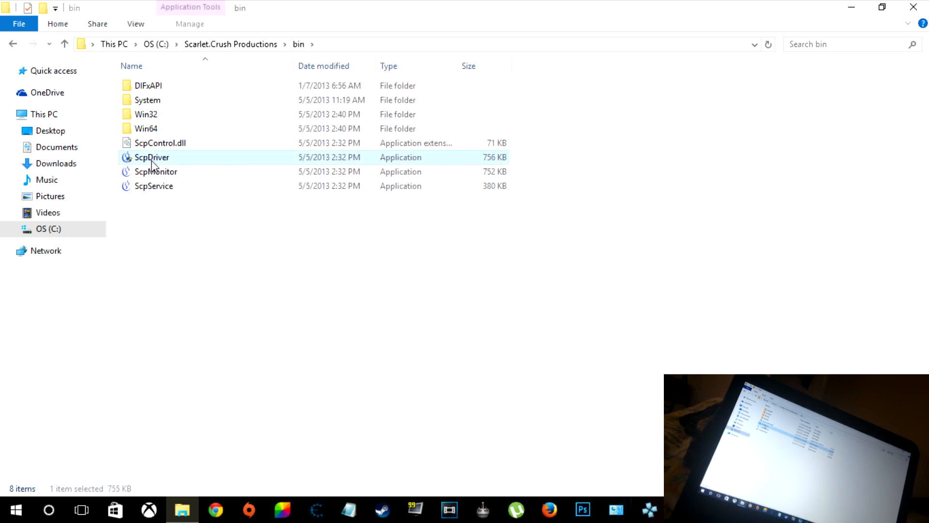
pyautogui.rightClick(152, 157)
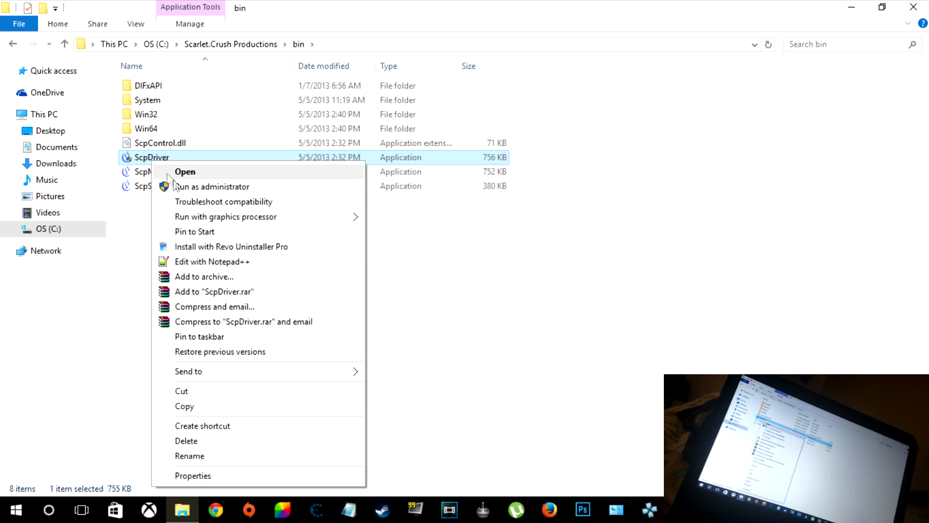
# Step: Run ScpDriver as administrator, install with Bluetooth Driver and Force Install ticked, then exit
pyautogui.click(185, 172)
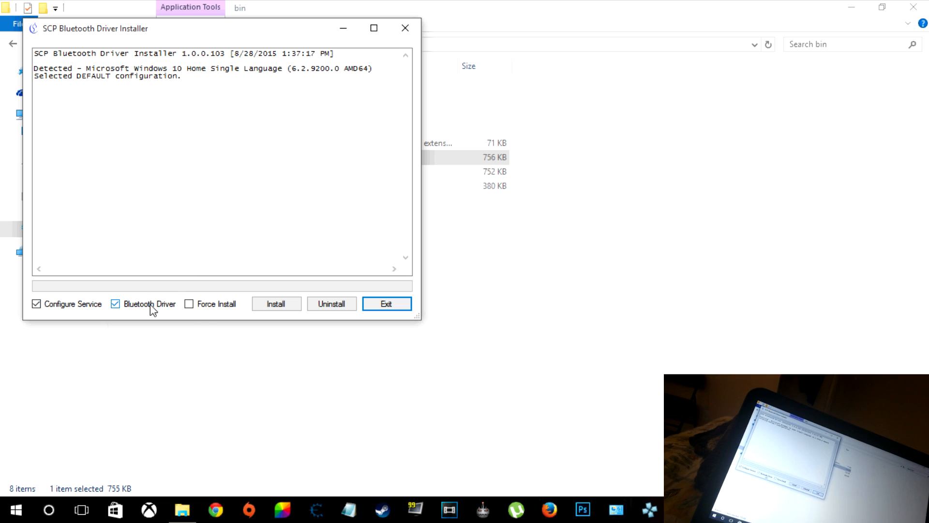
pyautogui.click(188, 303)
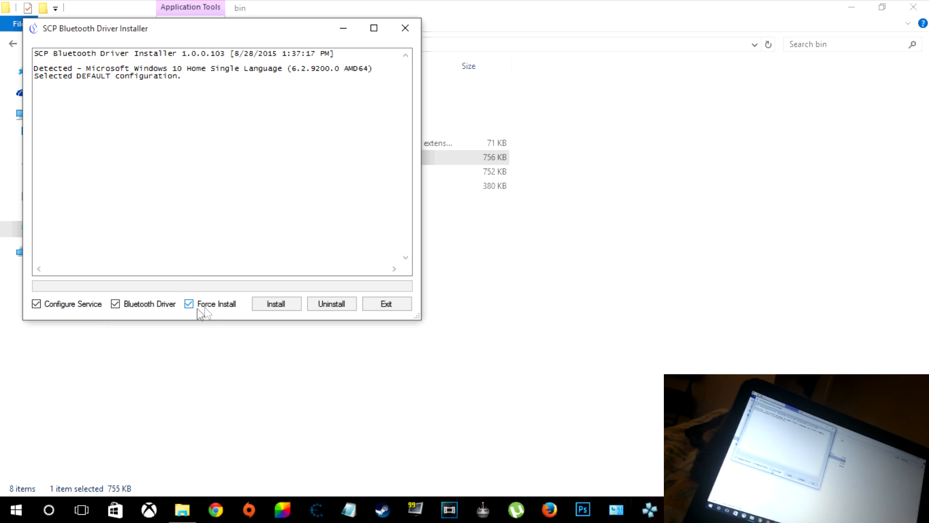
pyautogui.click(276, 303)
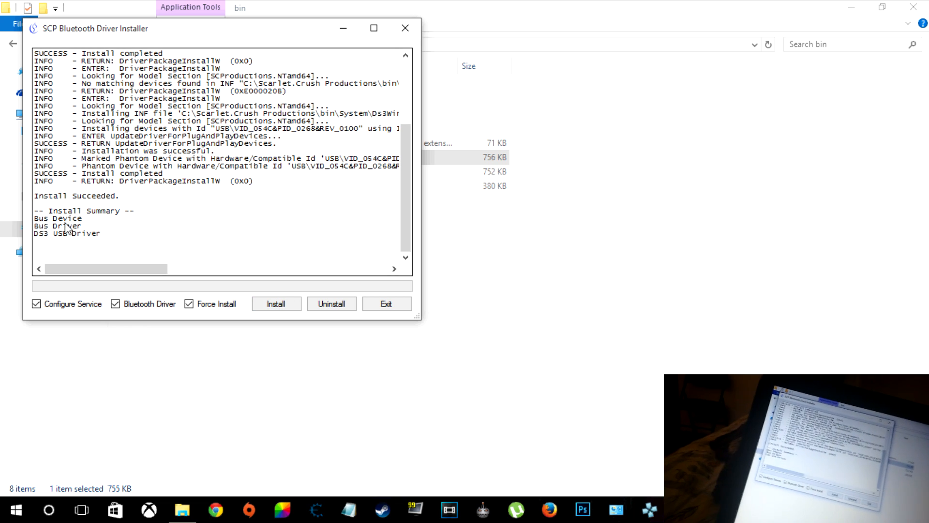
pyautogui.moveTo(167, 254)
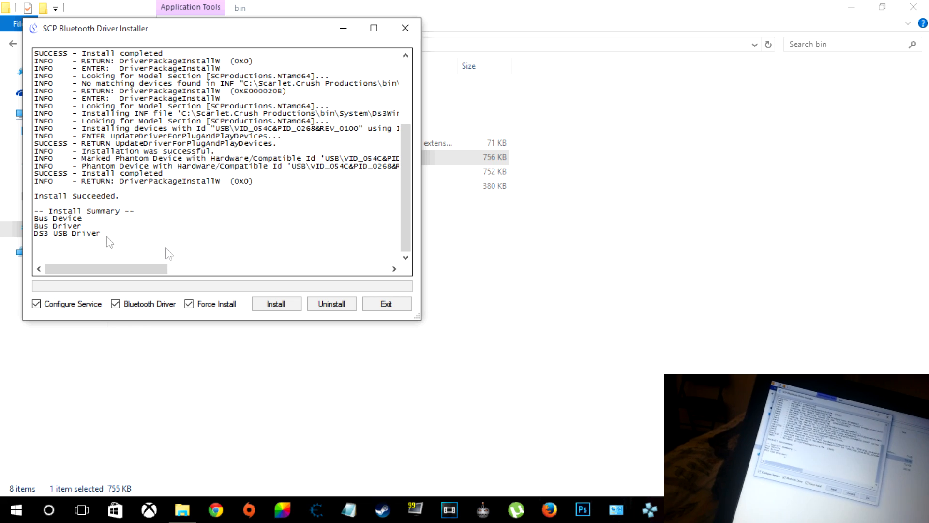
pyautogui.moveTo(386, 303)
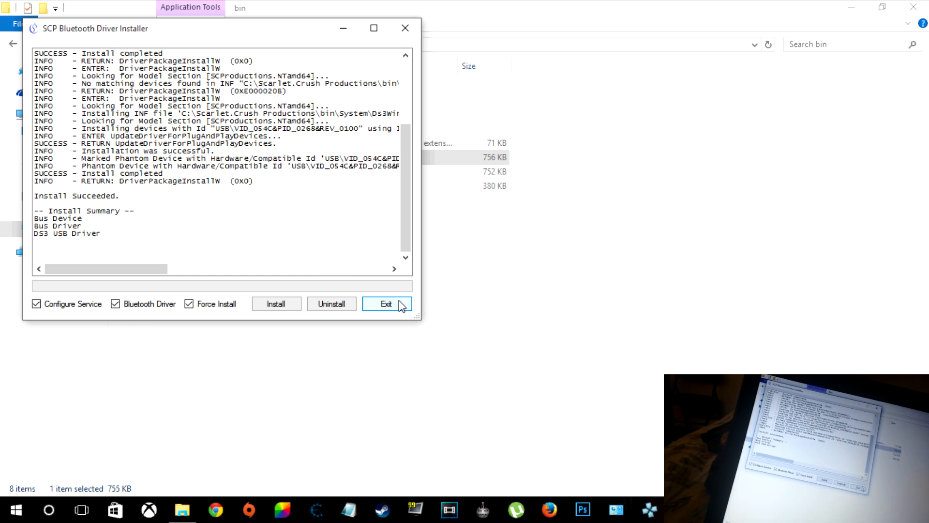
pyautogui.click(386, 303)
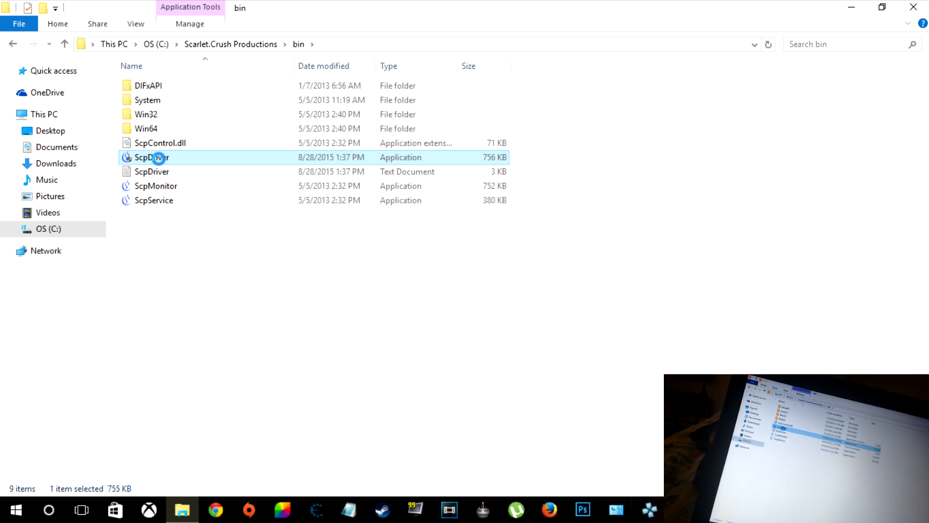
# Step: Run ScpDriver with Force Install, exit it, and check its context menu again
pyautogui.doubleClick(150, 157)
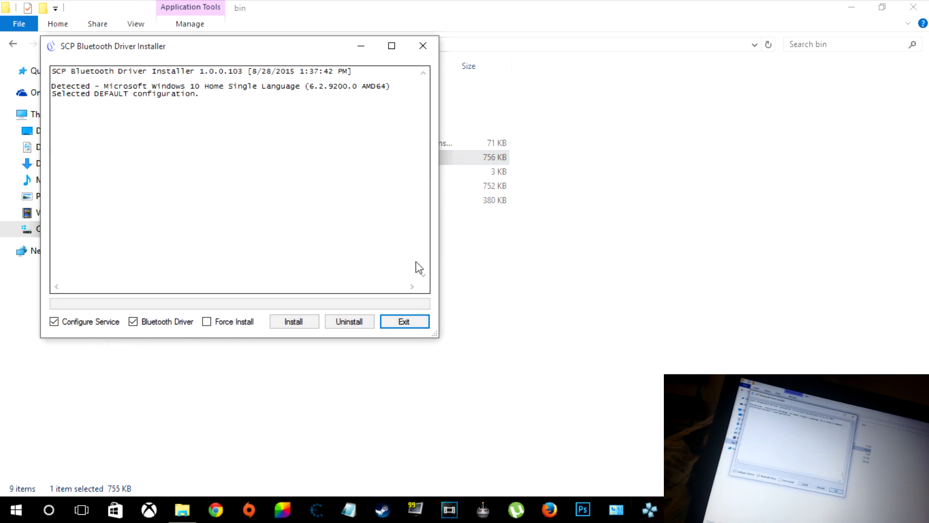
pyautogui.click(294, 321)
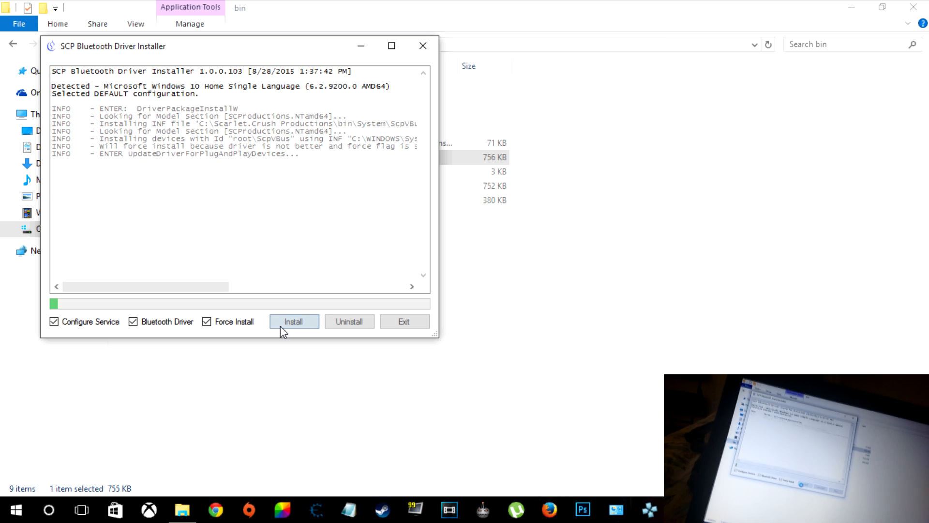
pyautogui.click(294, 322)
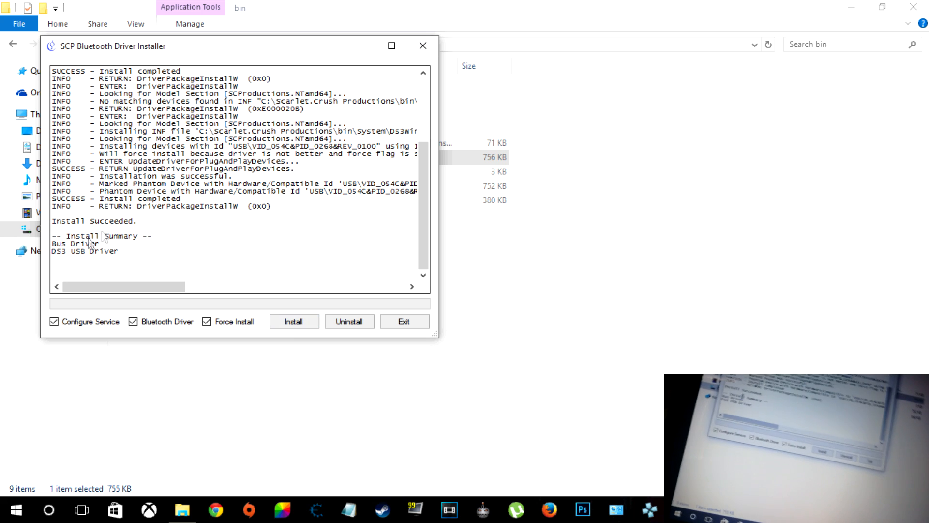
pyautogui.moveTo(295, 282)
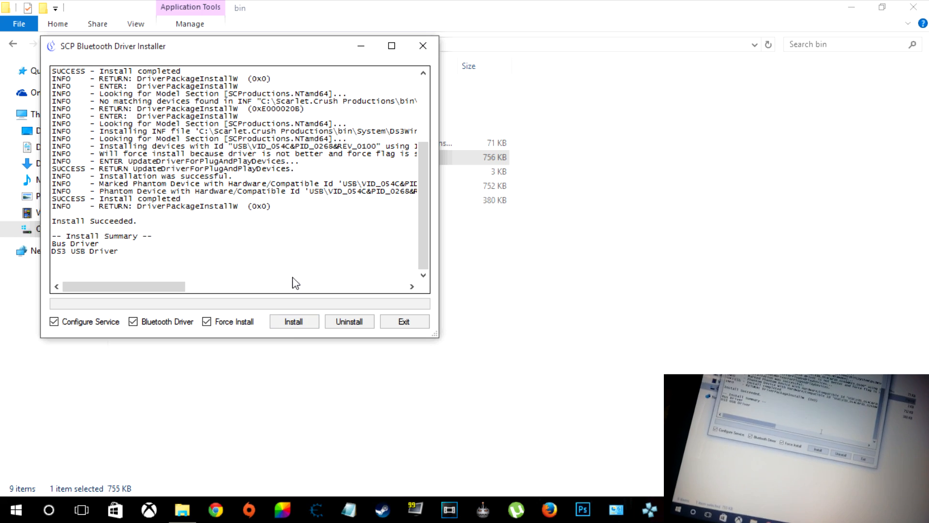
pyautogui.moveTo(405, 321)
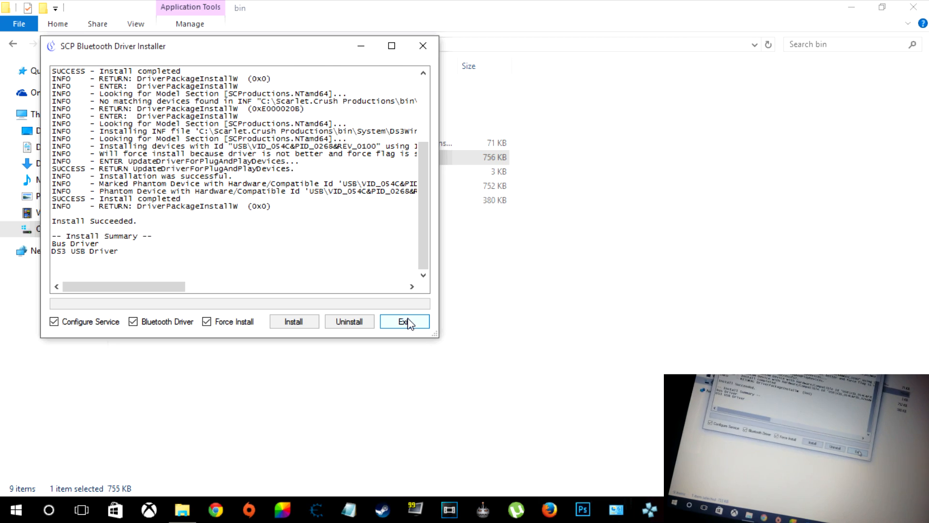
pyautogui.click(405, 321)
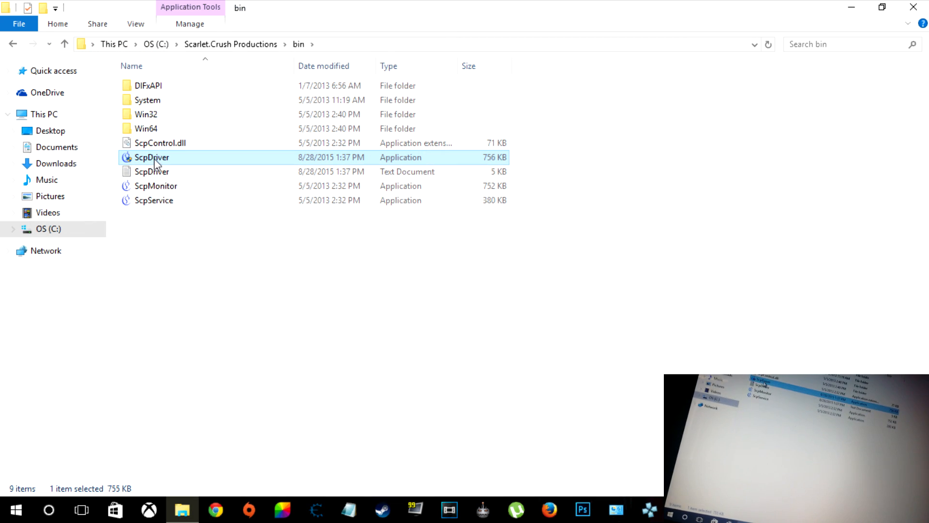
pyautogui.rightClick(152, 157)
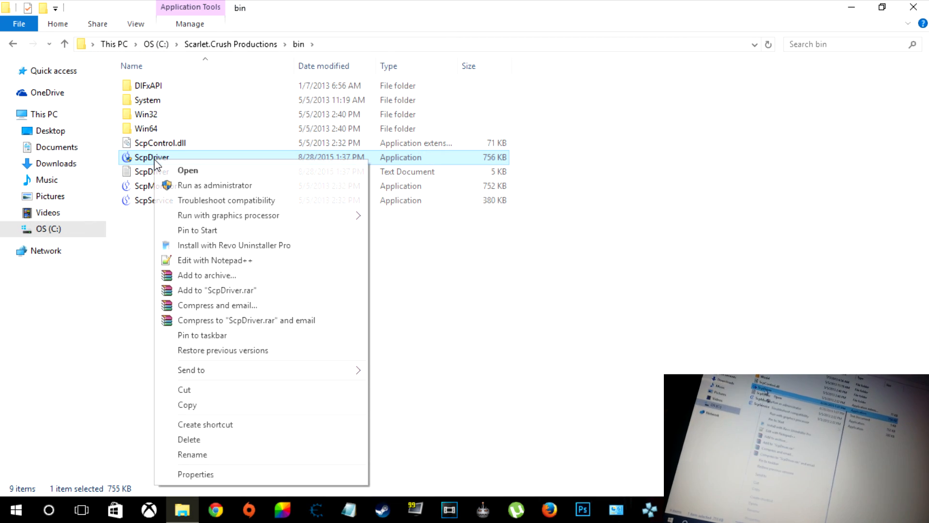
pyautogui.click(213, 190)
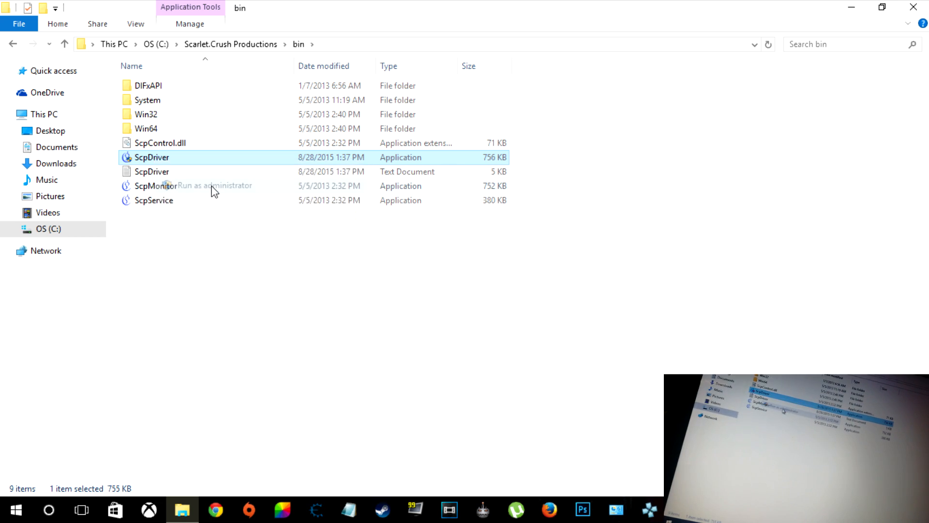
# Step: Launch ScpDriver again, run the forced install and exit after success
pyautogui.doubleClick(152, 157)
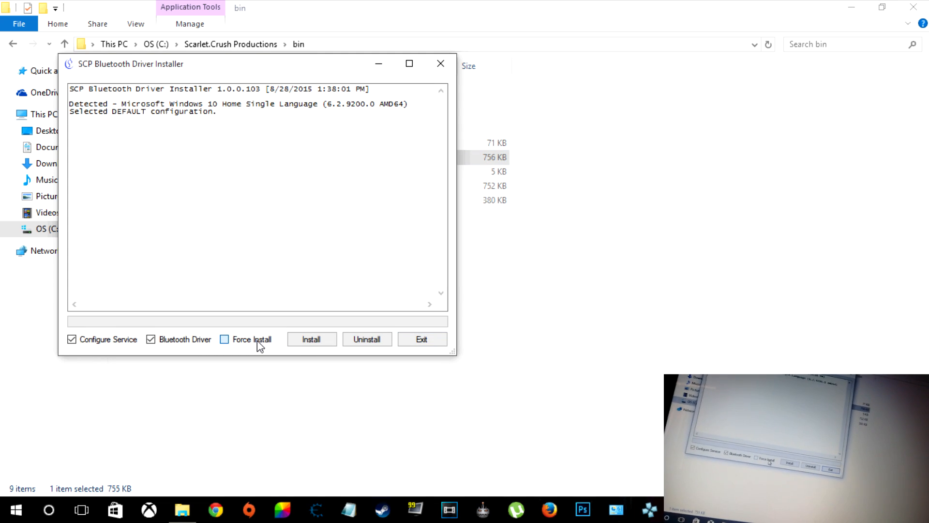
pyautogui.click(311, 339)
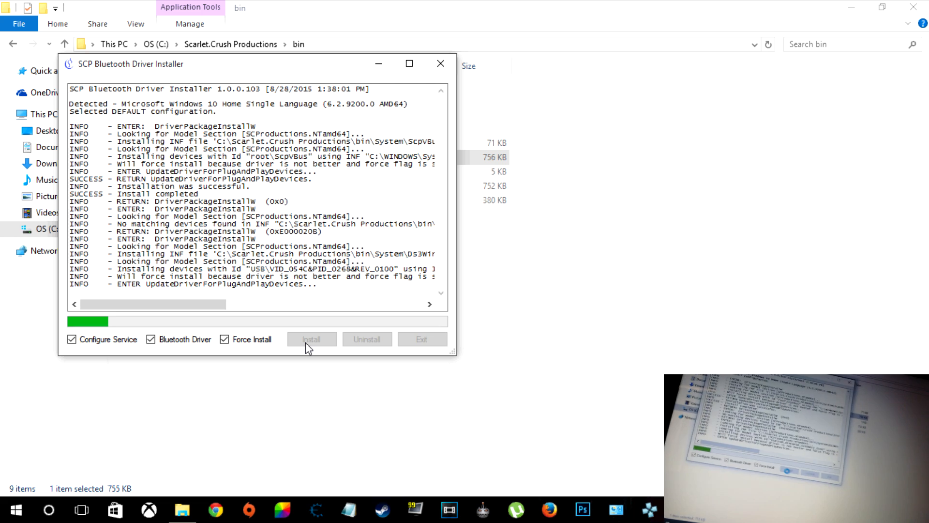
pyautogui.click(310, 338)
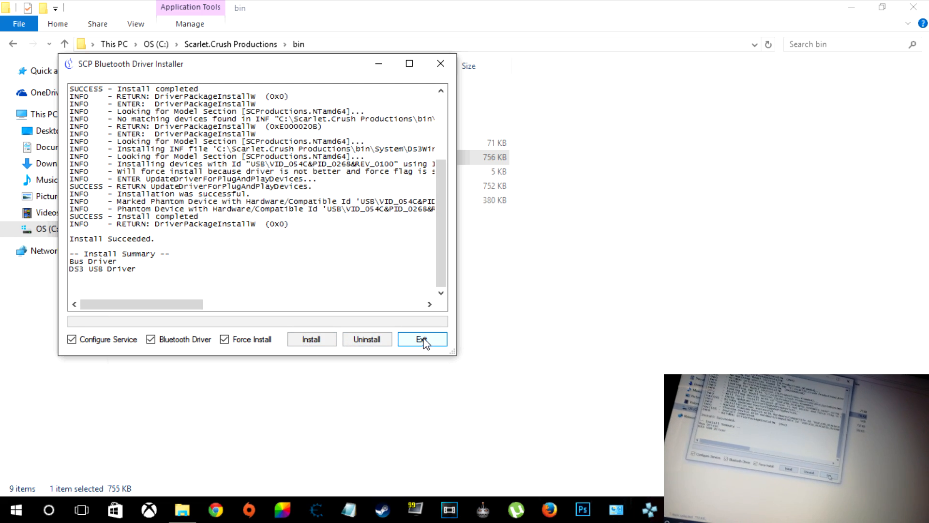
pyautogui.click(422, 339)
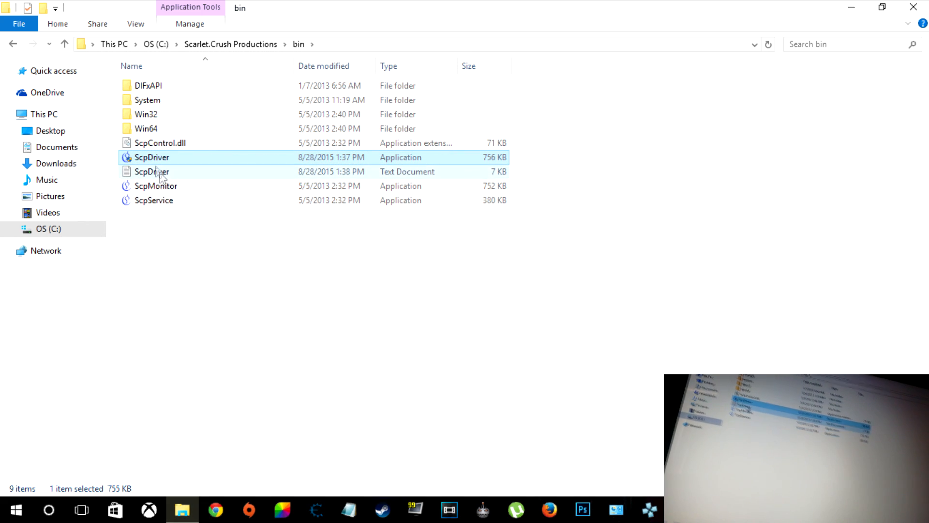
# Step: Relaunch ScpDriver, enable Force Install, install once more and exit after it finishes
pyautogui.doubleClick(152, 157)
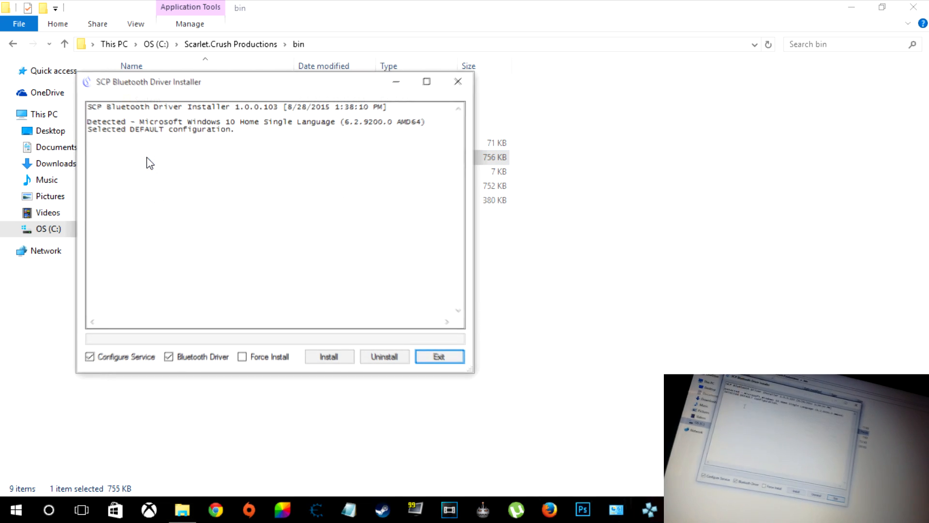
pyautogui.click(242, 356)
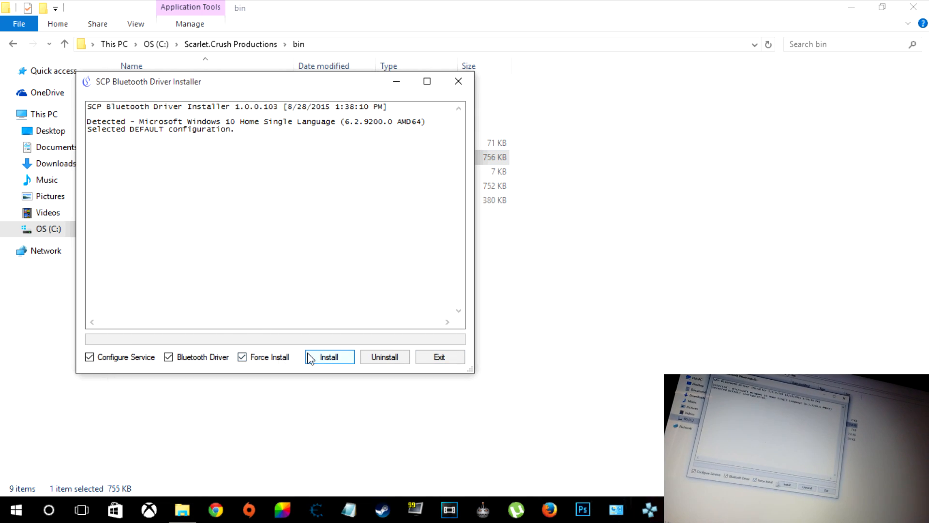
pyautogui.click(329, 357)
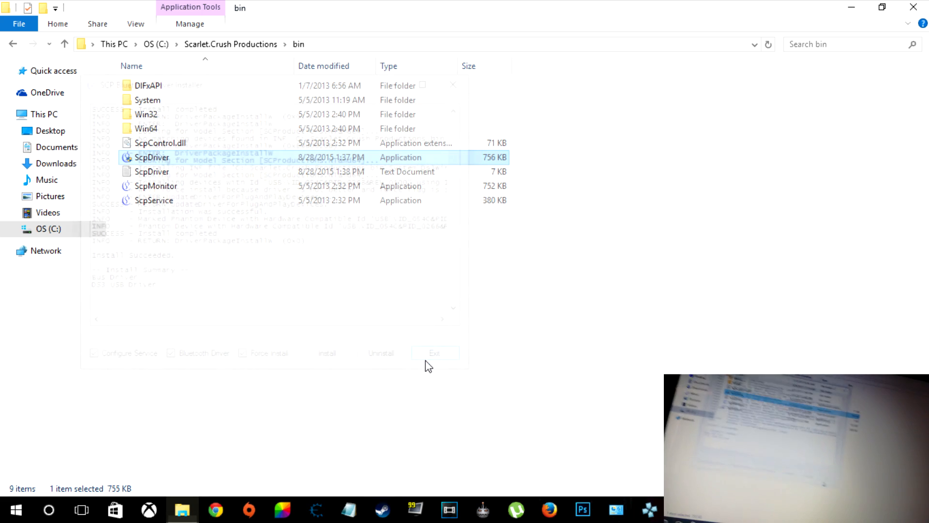
pyautogui.click(434, 353)
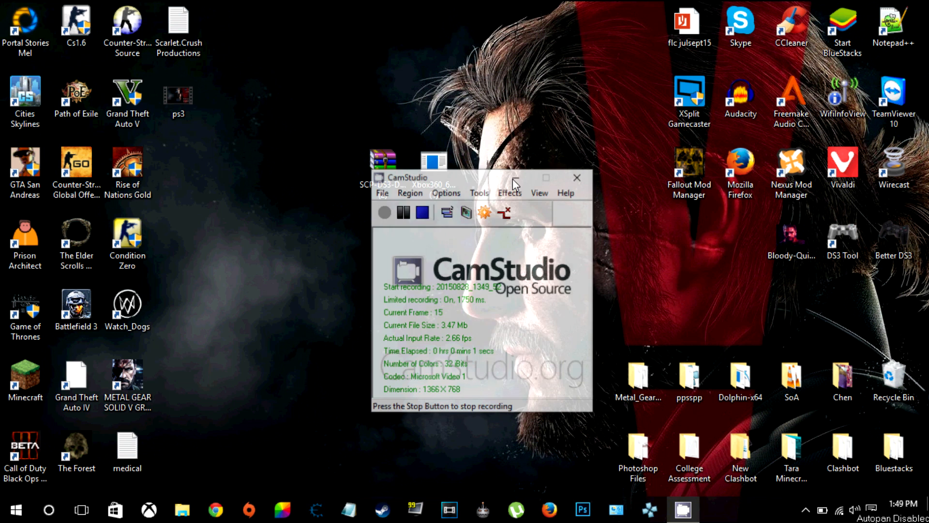
# Step: Minimize the CamStudio recorder window to clear the desktop
pyautogui.click(575, 177)
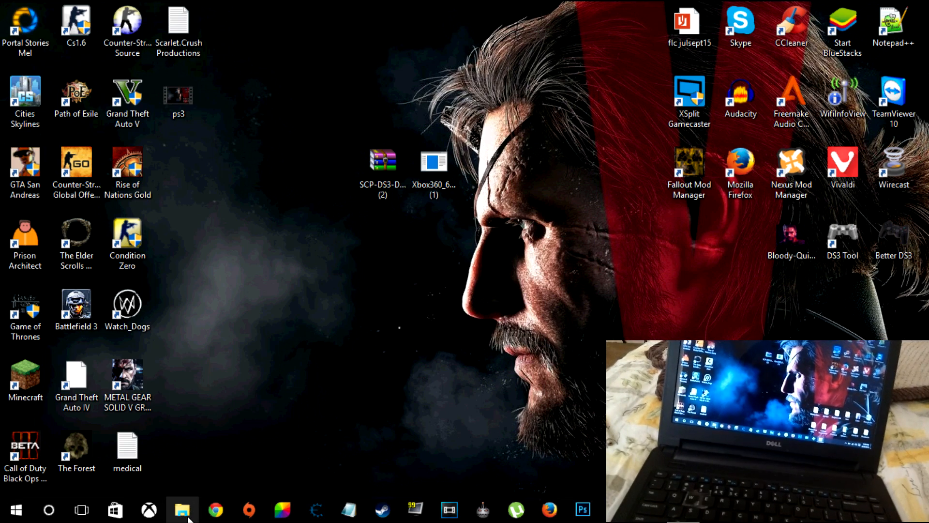
# Step: Browse from This PC through OS (C:) and Scarlet.Crush Productions into the bin folder
pyautogui.click(183, 510)
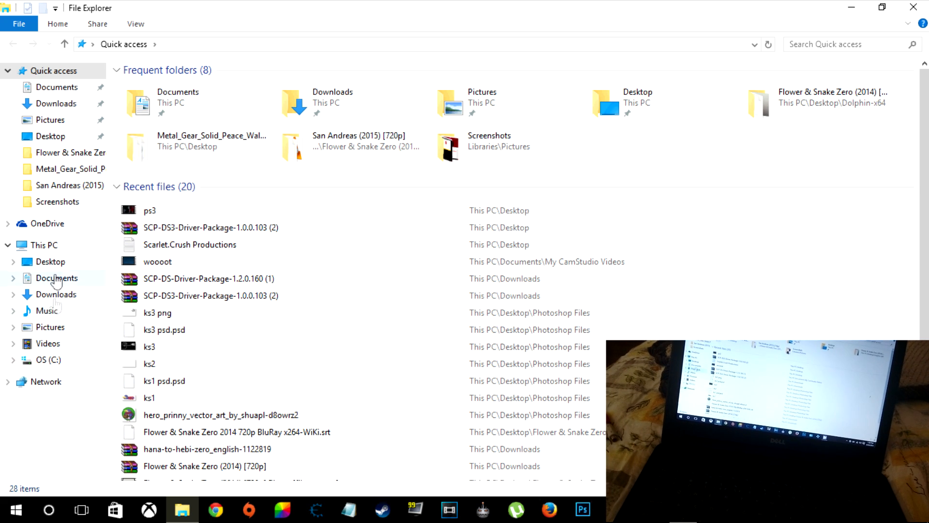
pyautogui.click(41, 245)
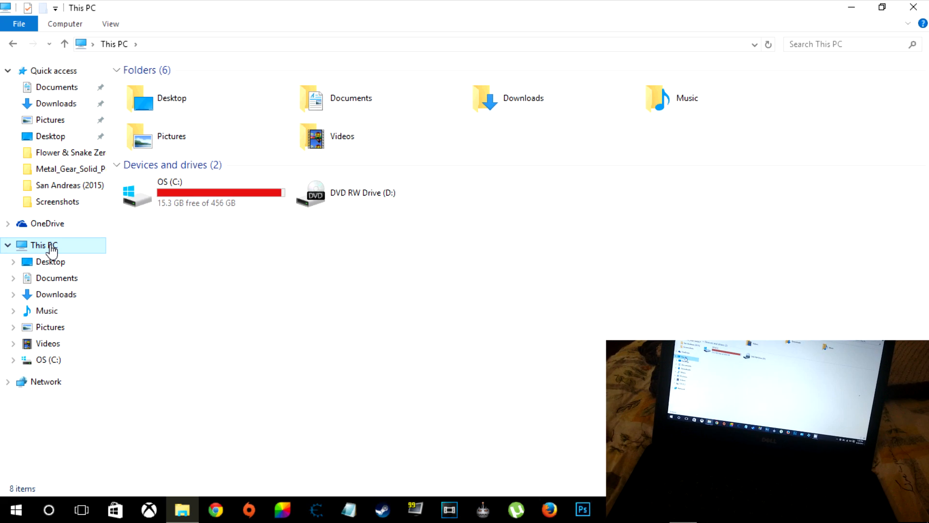
pyautogui.moveTo(228, 223)
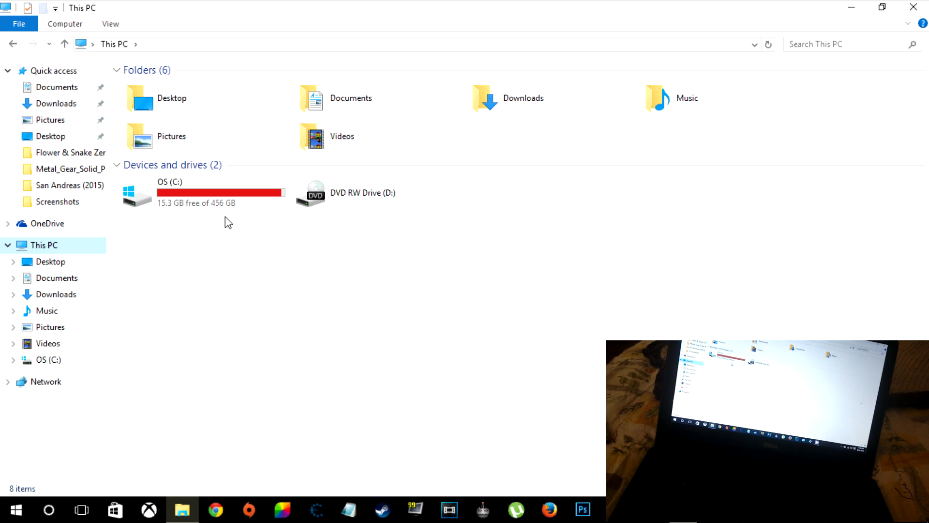
pyautogui.moveTo(229, 195)
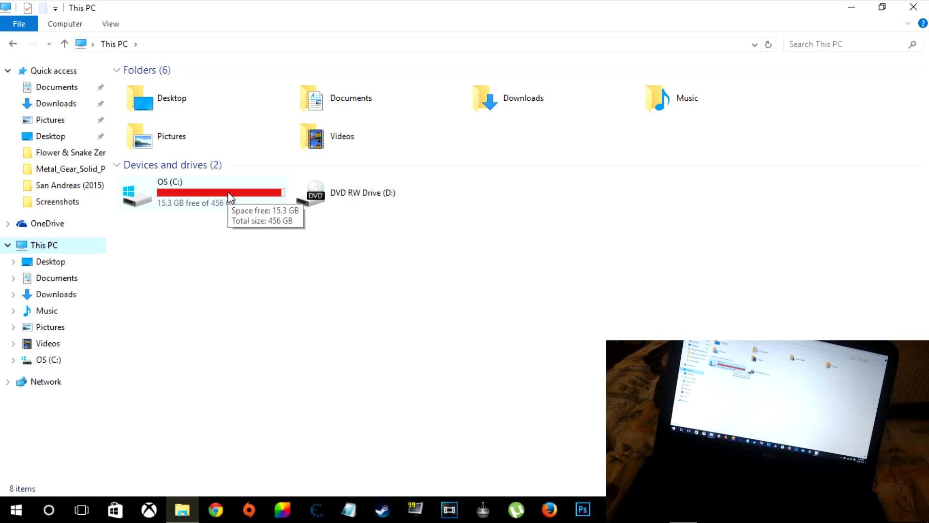
pyautogui.click(201, 192)
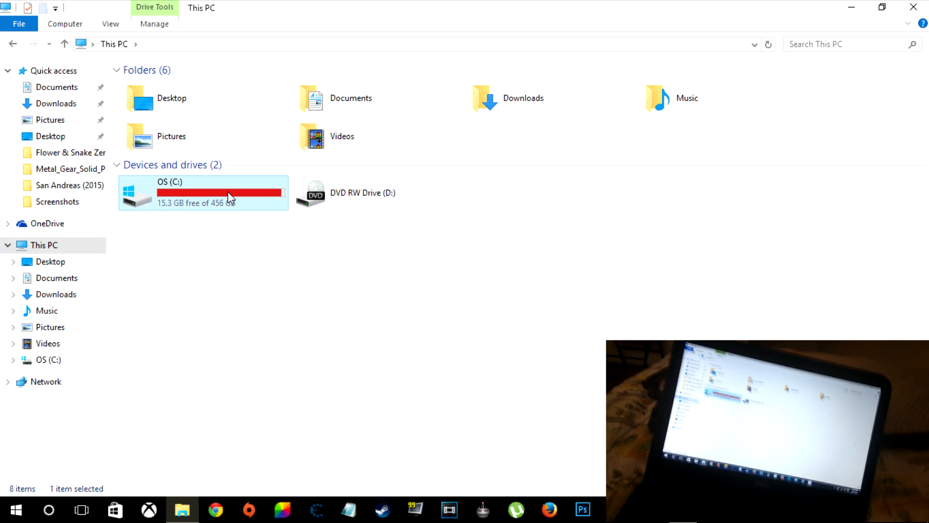
pyautogui.doubleClick(221, 191)
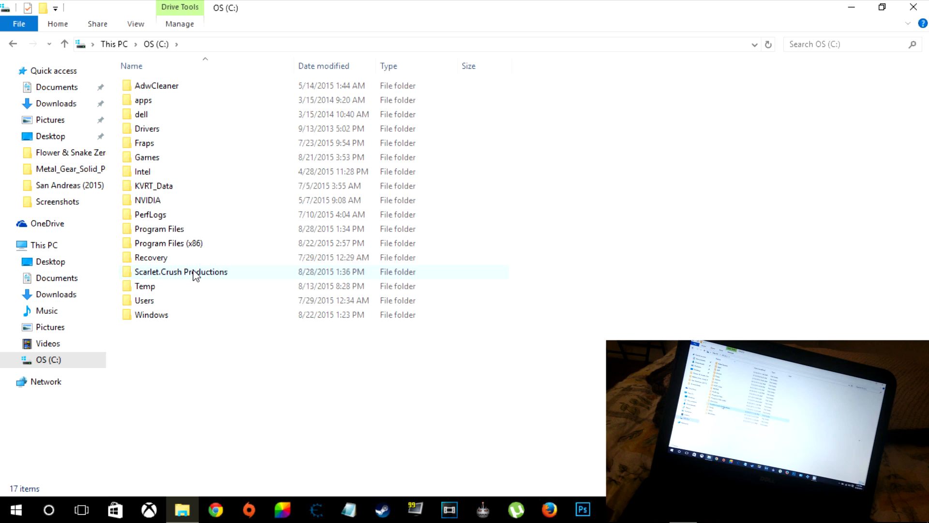
pyautogui.doubleClick(181, 271)
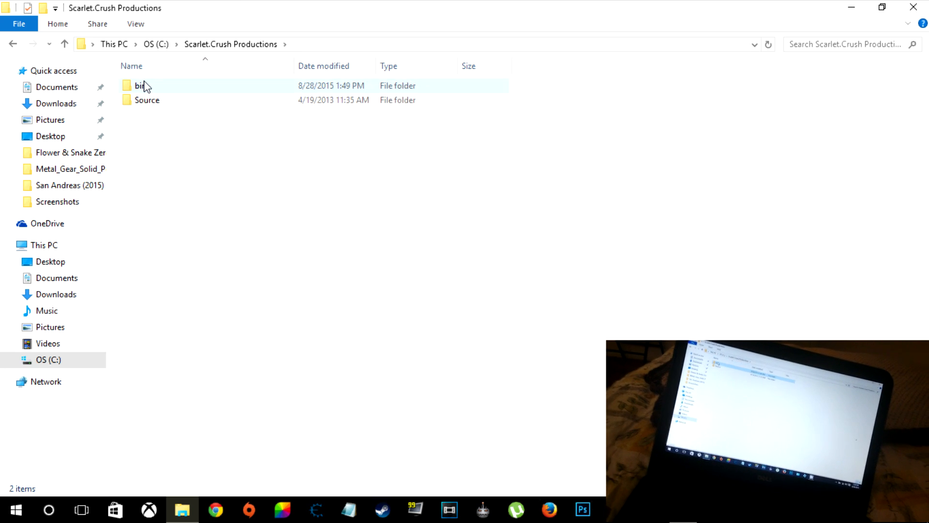
pyautogui.doubleClick(140, 85)
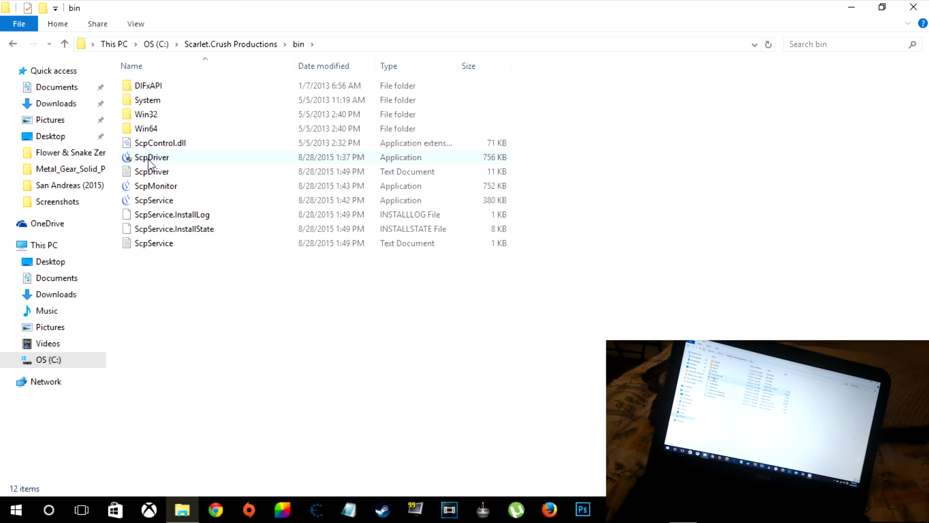
pyautogui.moveTo(152, 157)
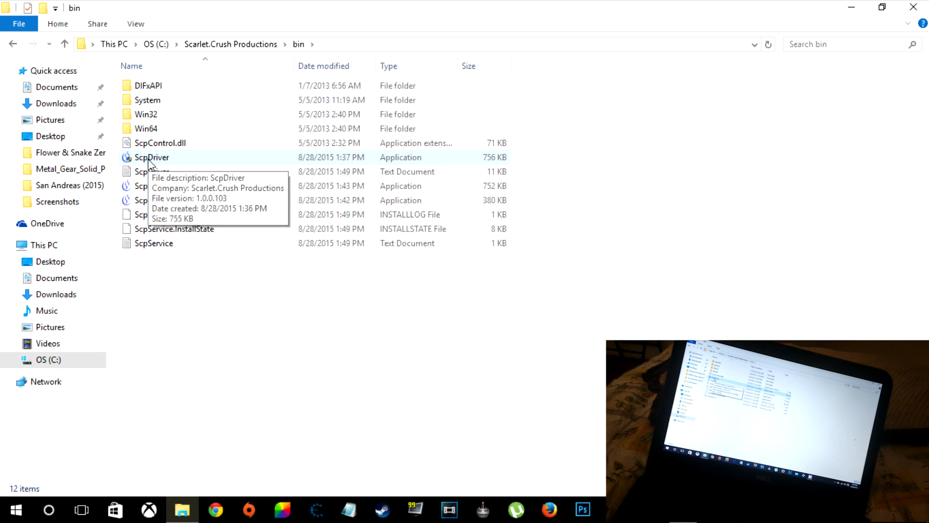
# Step: Run ScpDriver with Force Install unticked until Install Succeeded, then exit the installer
pyautogui.doubleClick(152, 156)
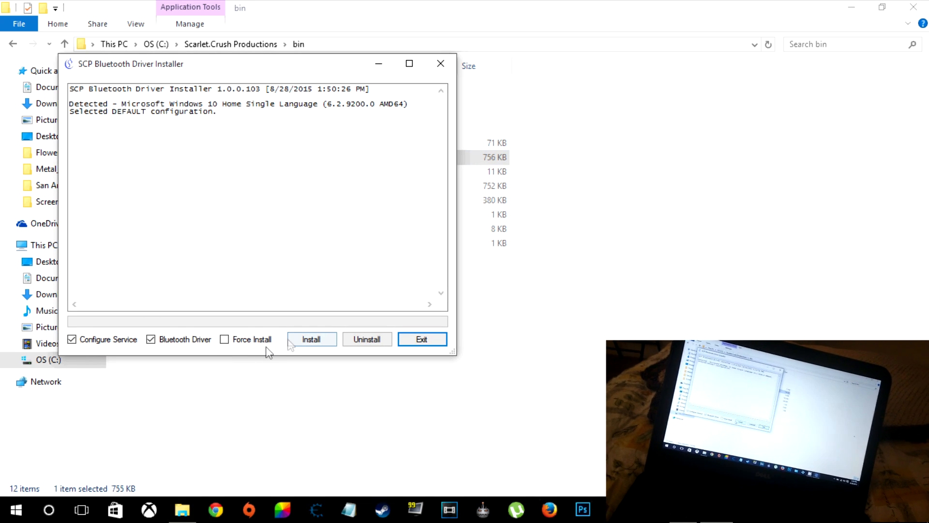
pyautogui.moveTo(78, 374)
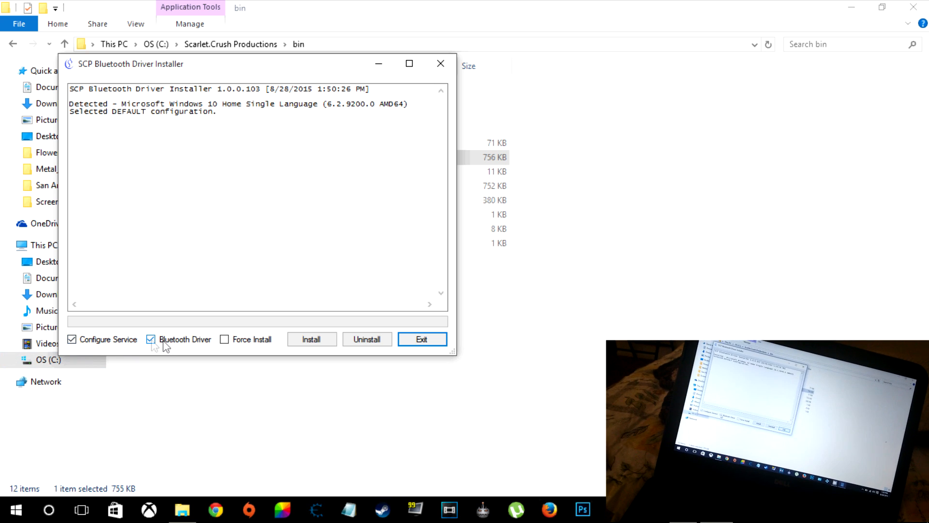
pyautogui.moveTo(170, 349)
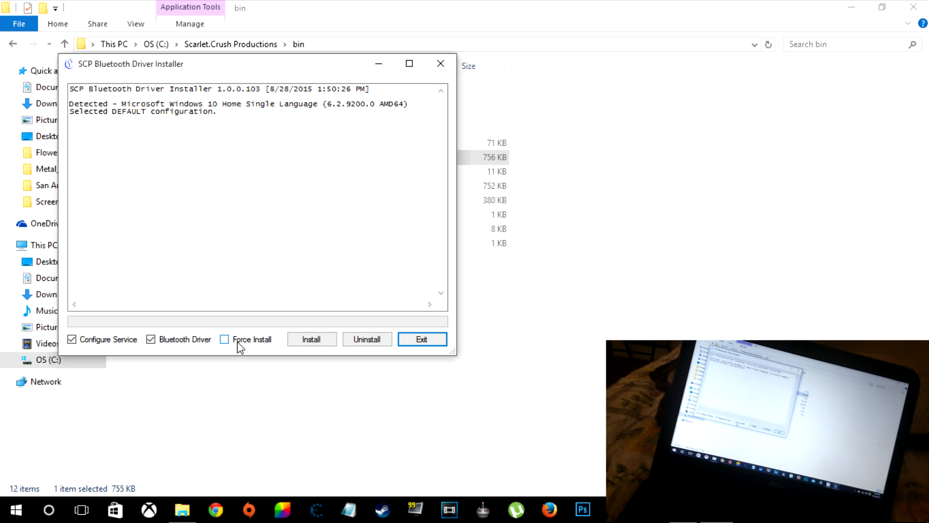
pyautogui.moveTo(312, 338)
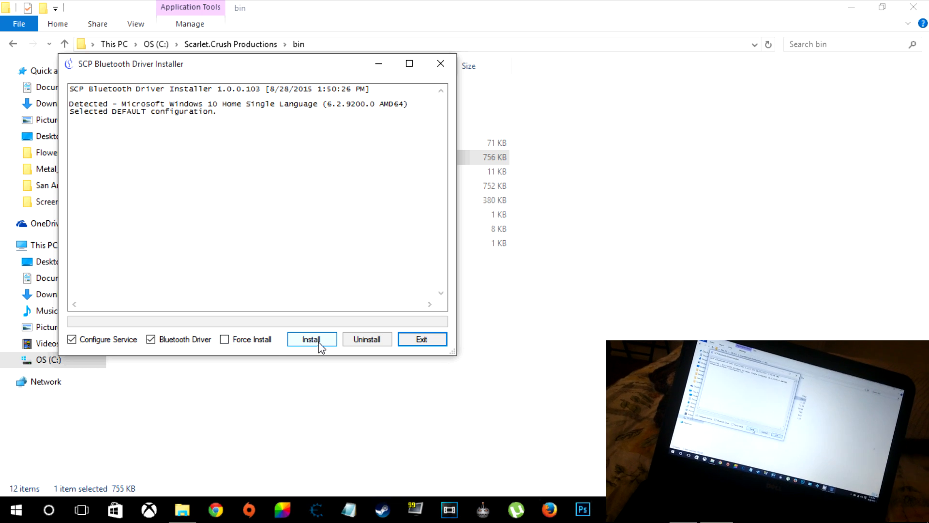
pyautogui.click(310, 339)
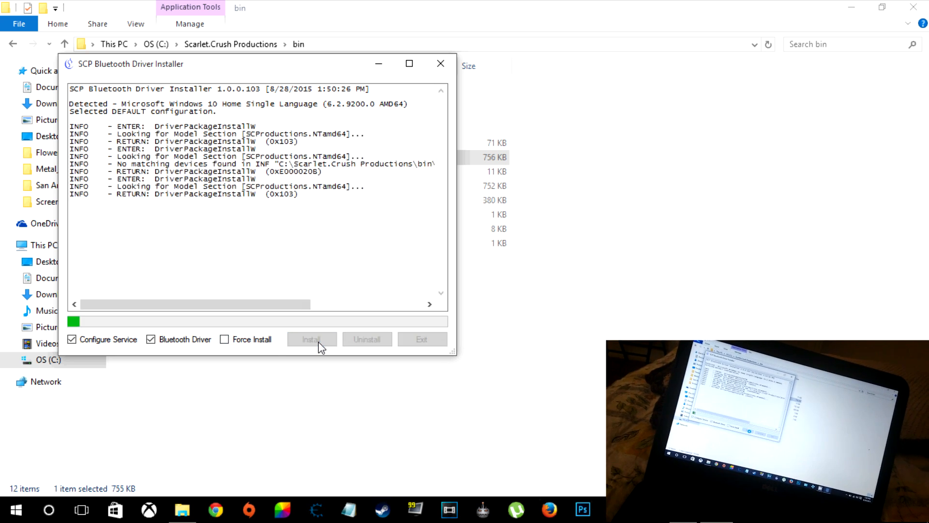
pyautogui.click(311, 339)
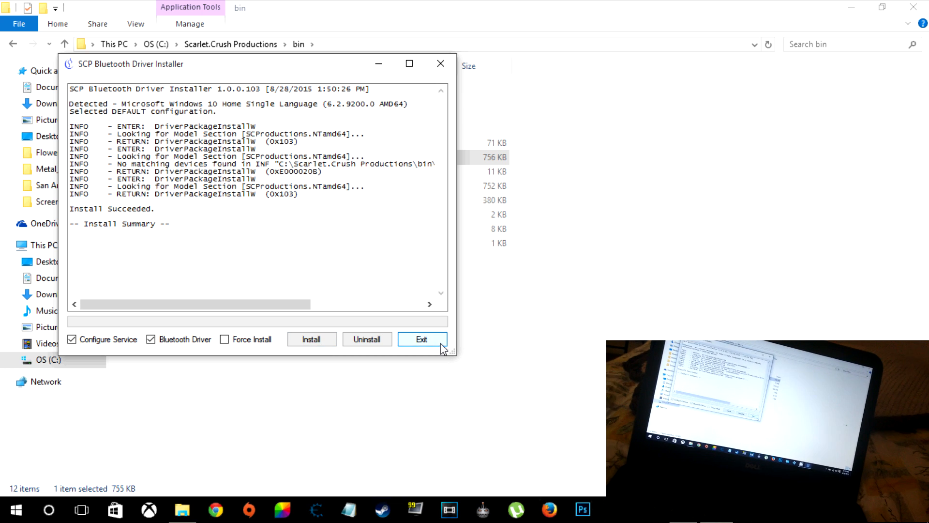
pyautogui.click(422, 339)
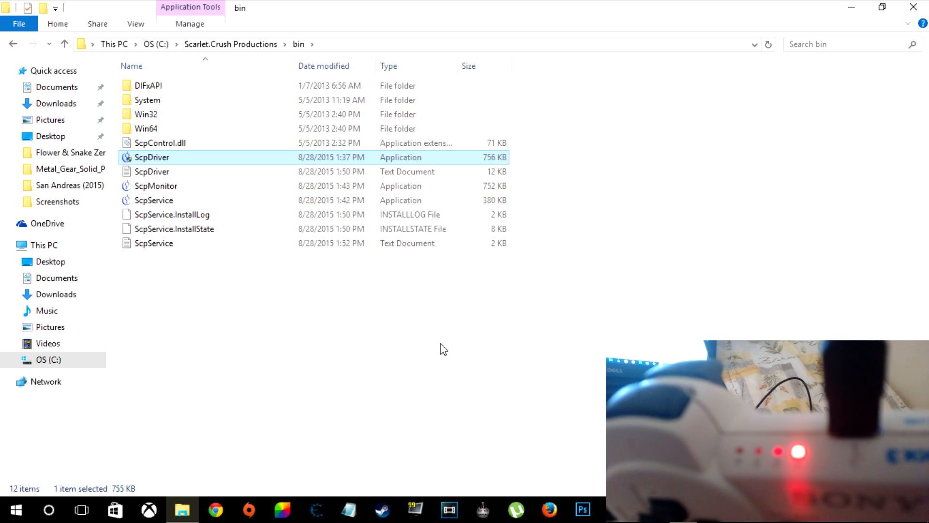
pyautogui.click(154, 199)
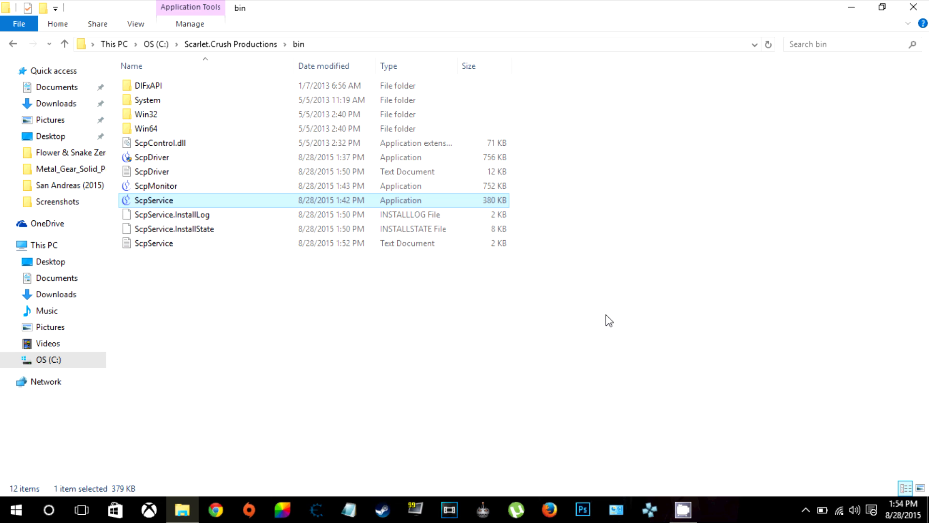
pyautogui.moveTo(605, 316)
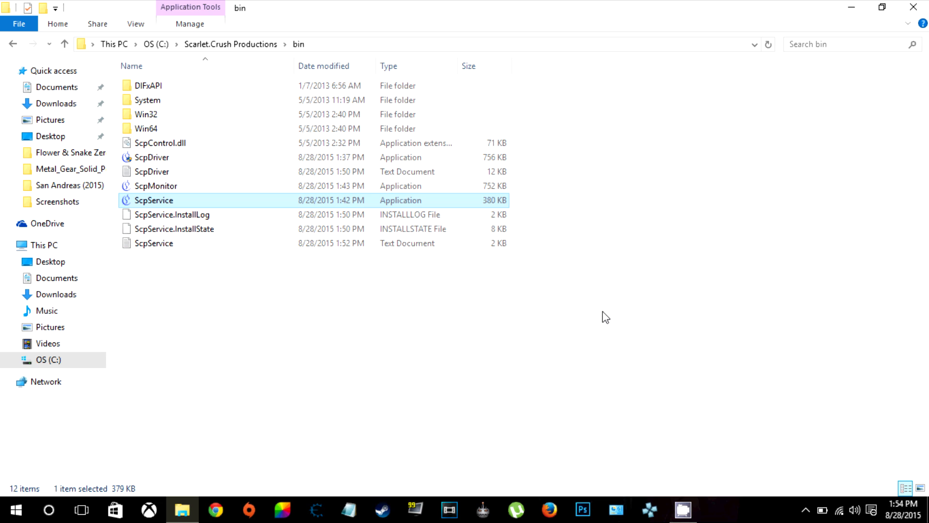
# Step: Reopen ScpDriver.exe, exit without installing, and go back up to the OS (C:) drive
pyautogui.click(152, 157)
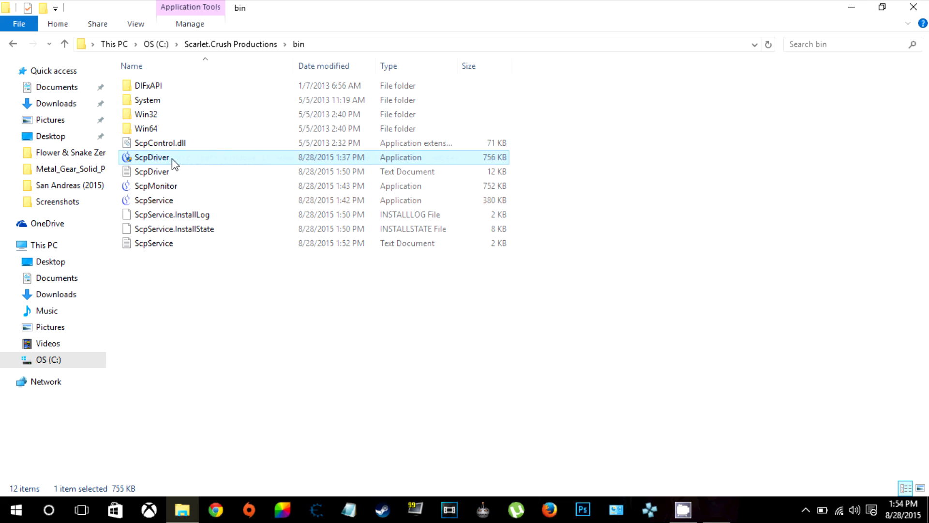
pyautogui.doubleClick(152, 157)
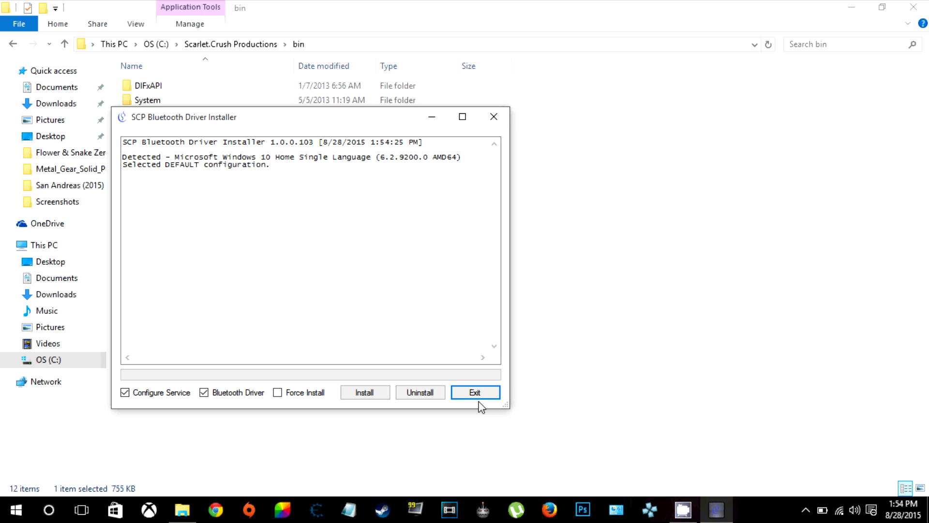
pyautogui.click(474, 392)
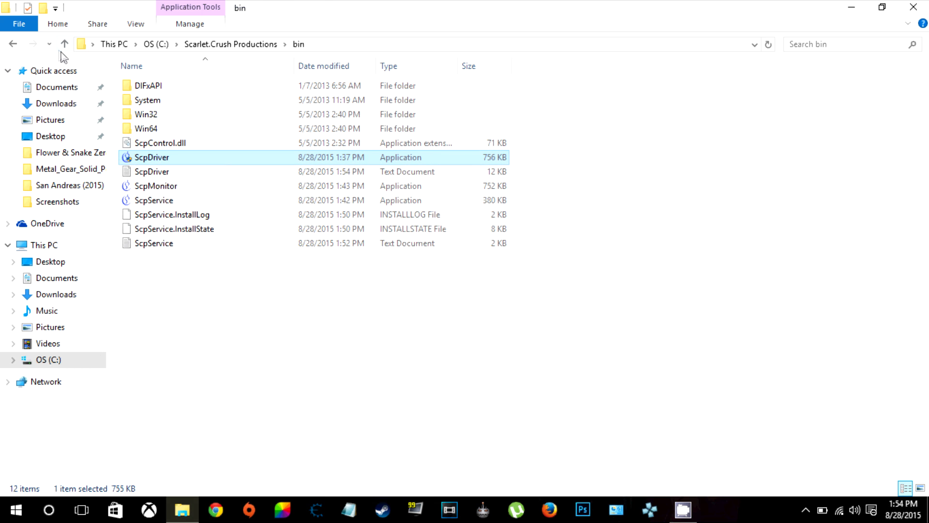
pyautogui.click(65, 44)
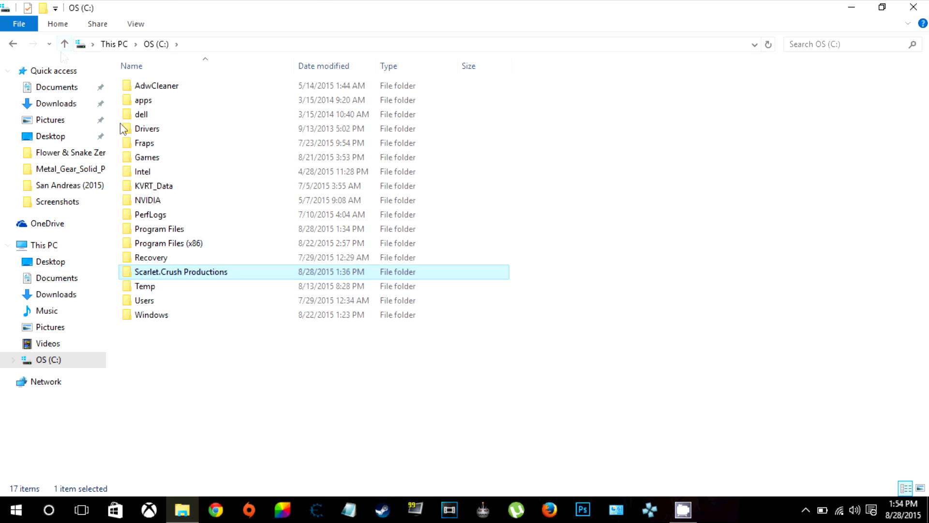
pyautogui.click(278, 355)
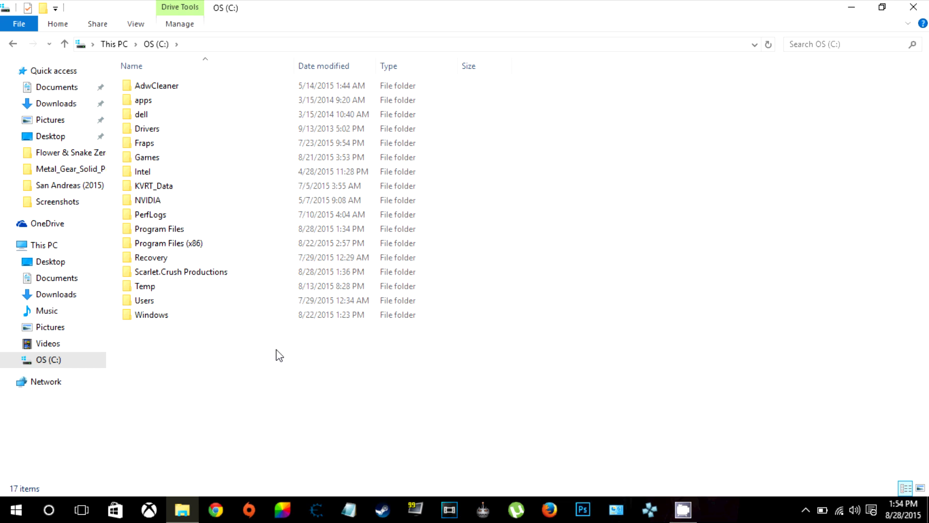
pyautogui.moveTo(812, 51)
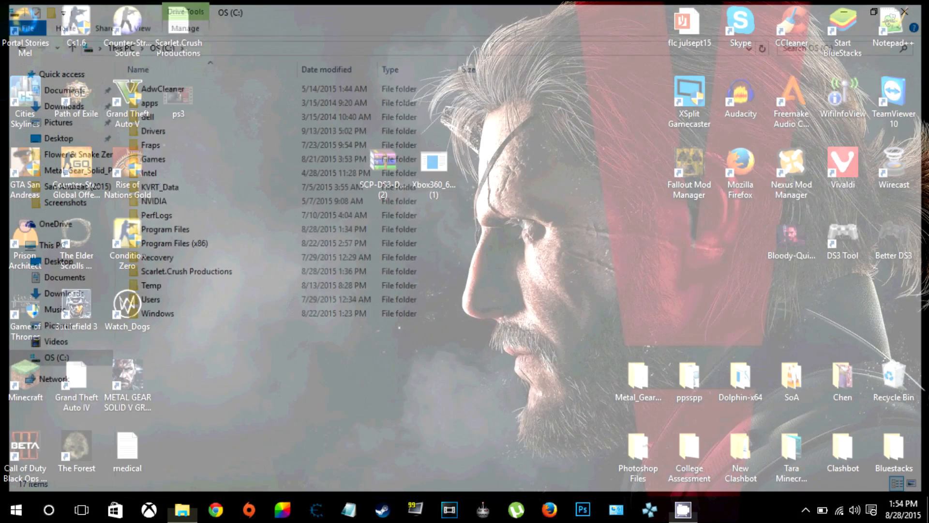
# Step: Search Control Panel for 'de' and show Devices and Printers with the PLAYSTATION(R)3 Controller listed
pyautogui.click(615, 509)
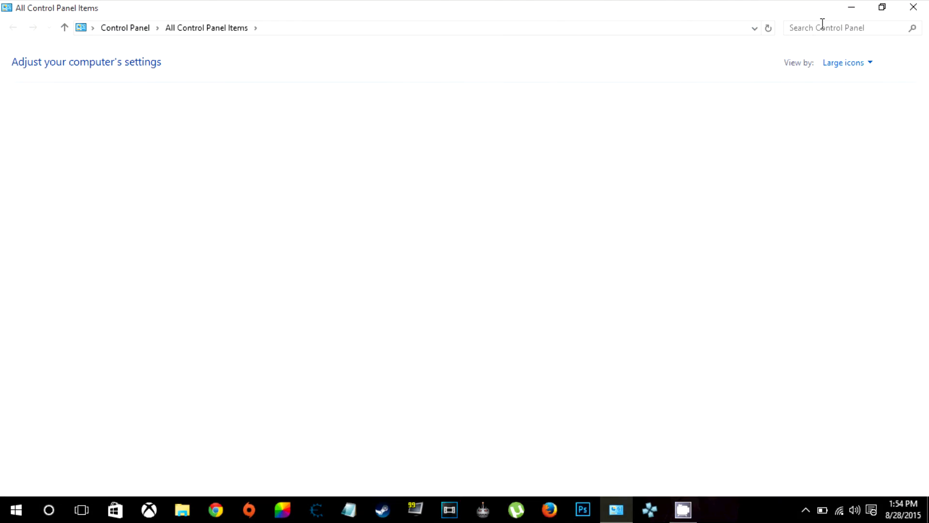
pyautogui.write('de')
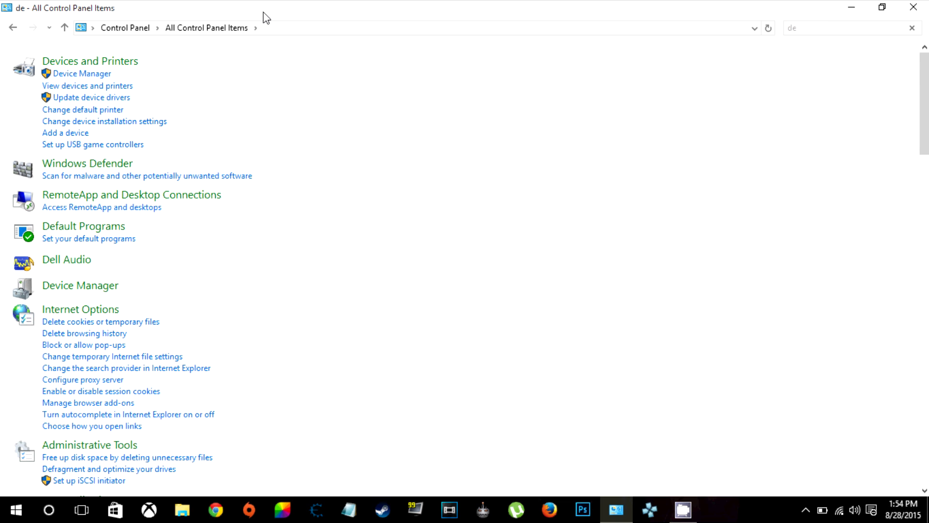
pyautogui.moveTo(87, 85)
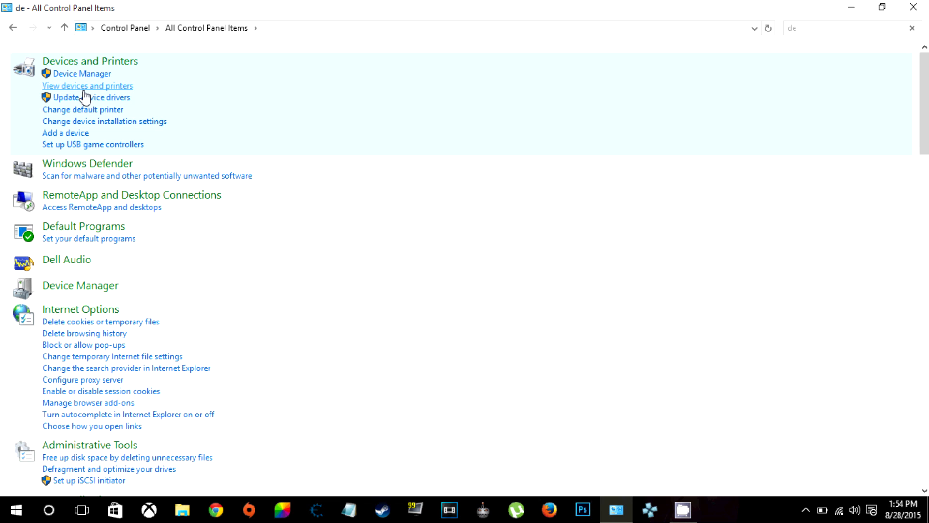
pyautogui.moveTo(87, 98)
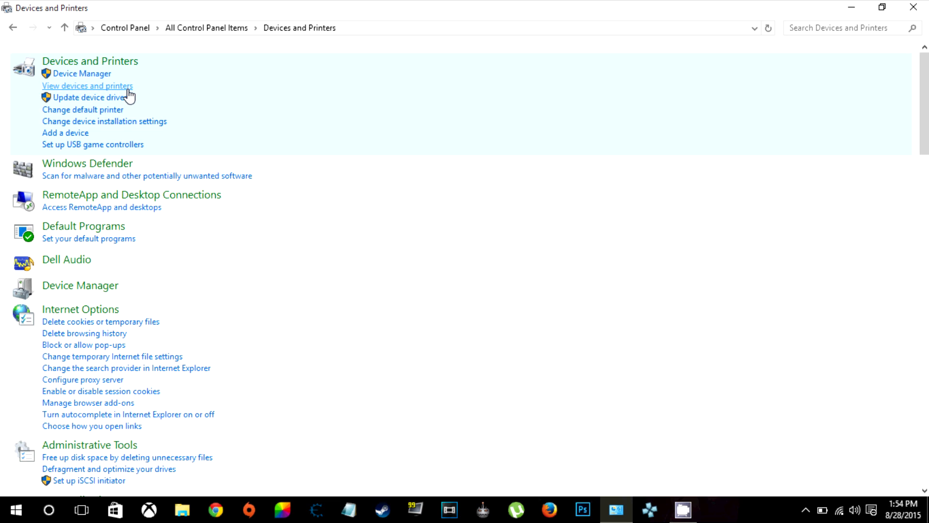
pyautogui.click(87, 86)
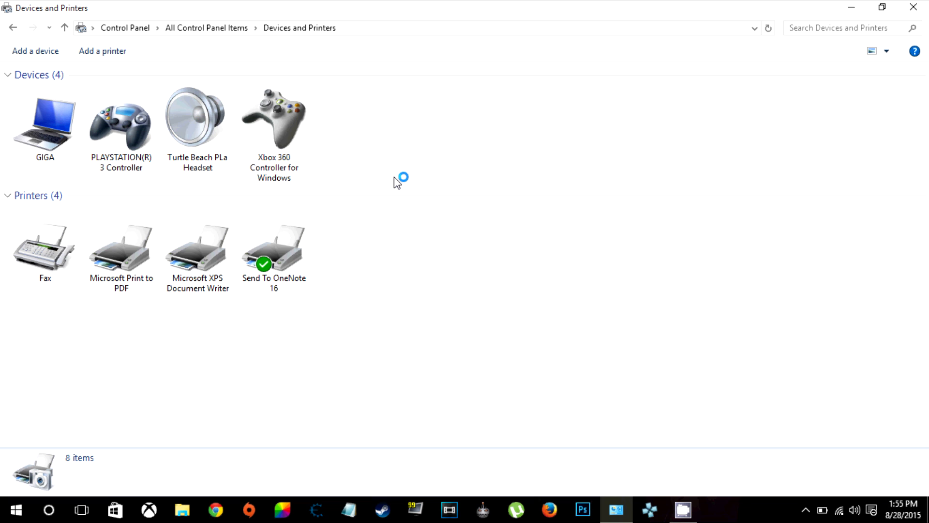
pyautogui.moveTo(237, 139)
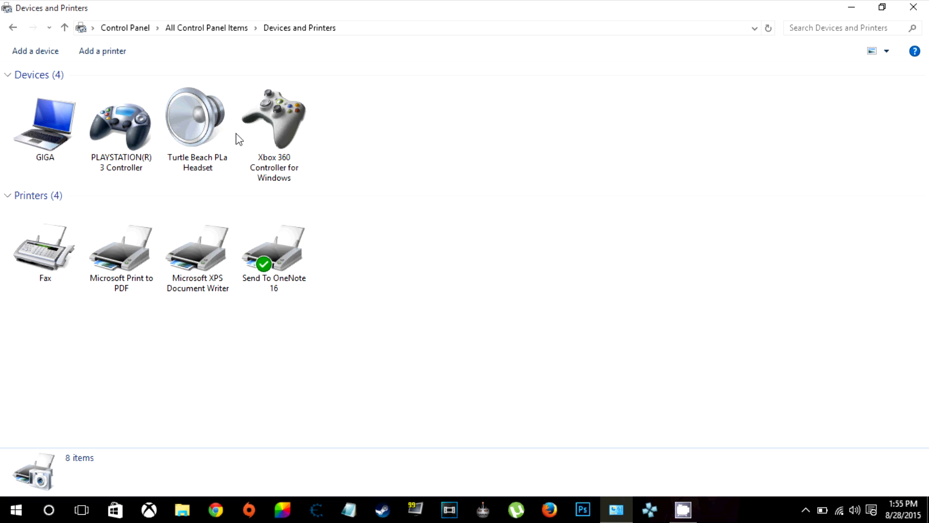
pyautogui.click(121, 122)
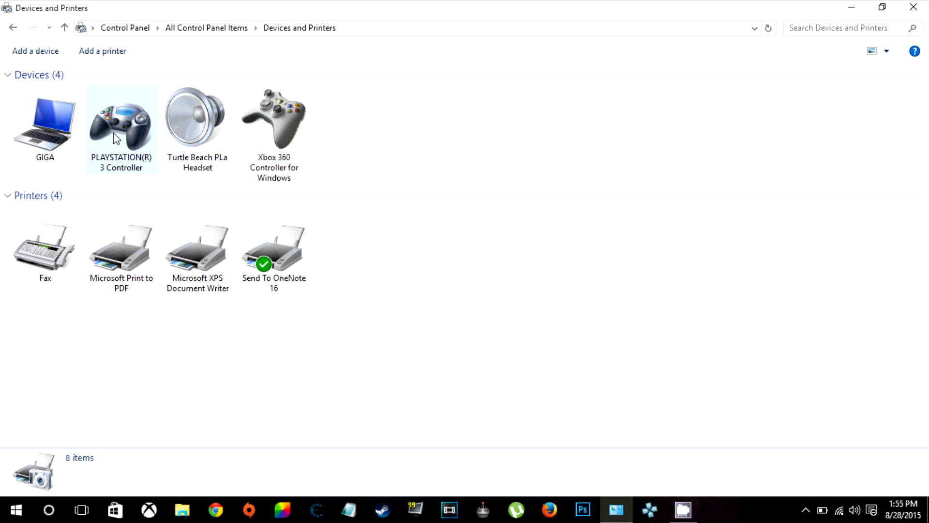
pyautogui.rightClick(121, 112)
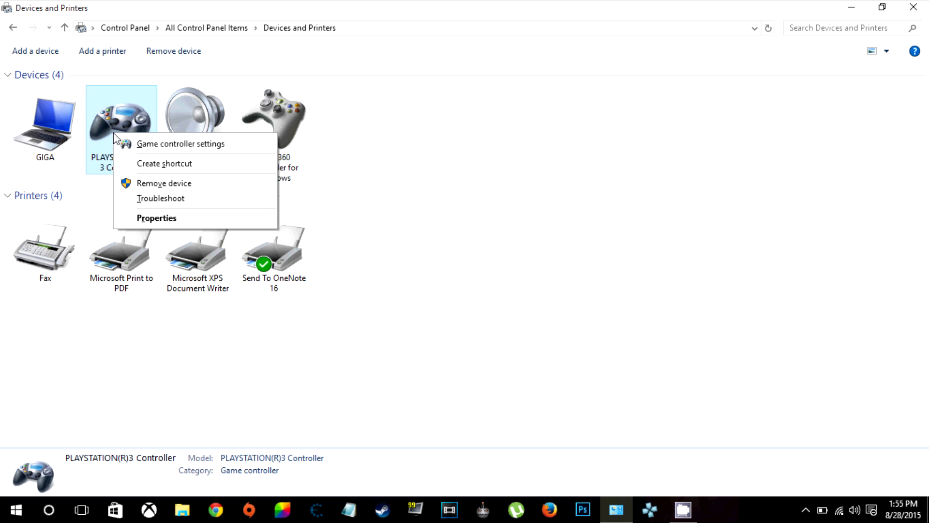
pyautogui.moveTo(201, 218)
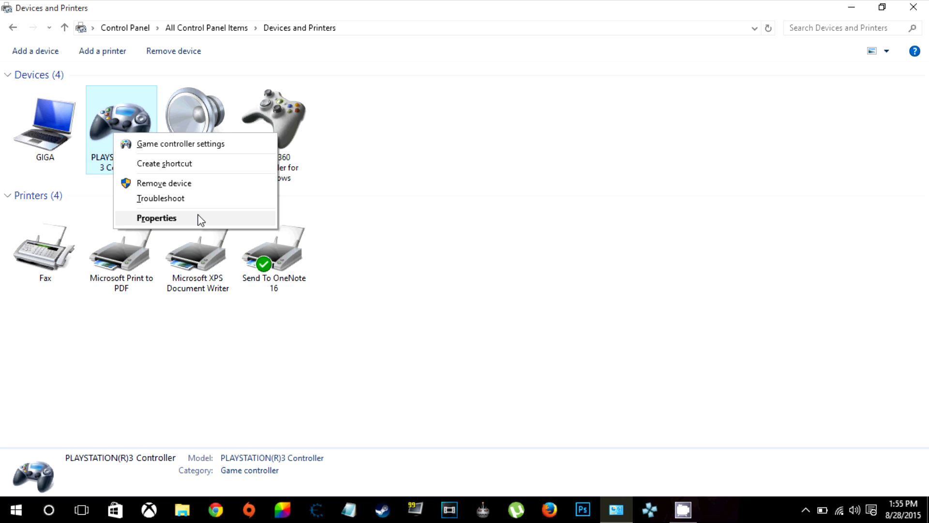
pyautogui.click(156, 217)
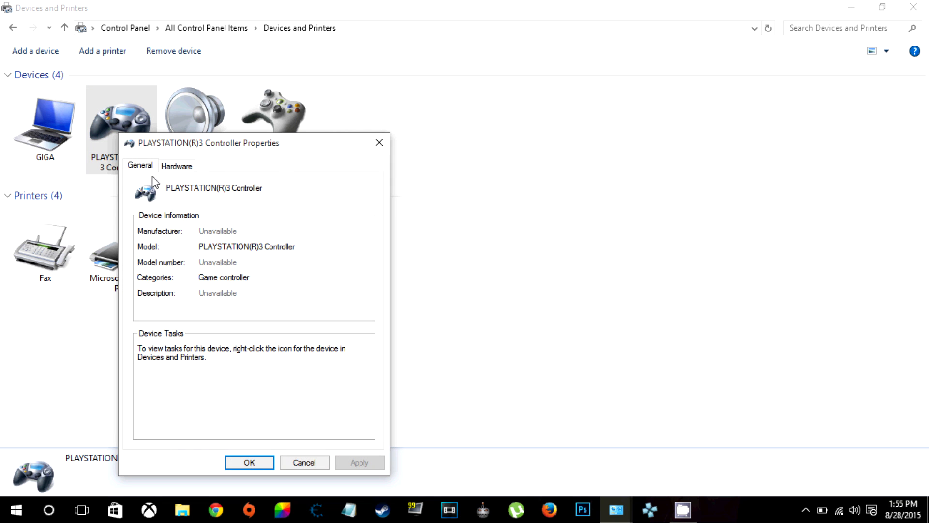
pyautogui.click(176, 166)
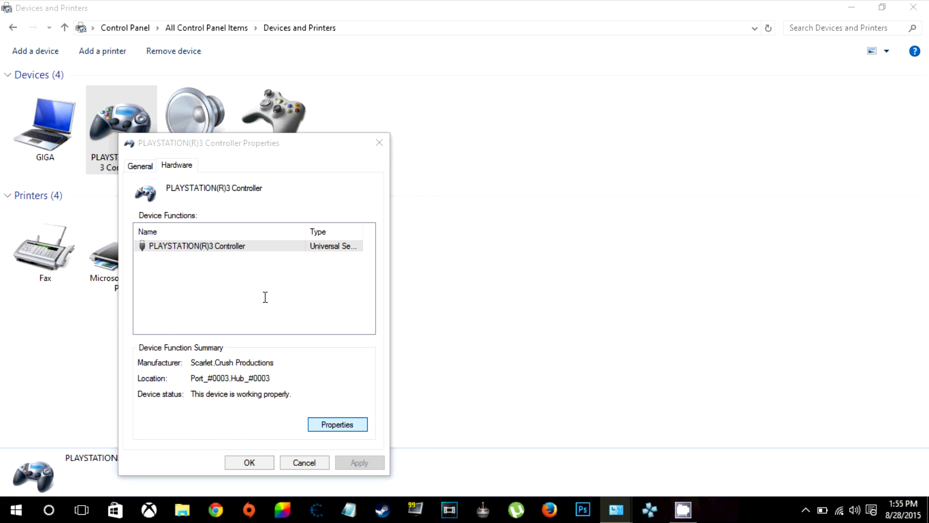
pyautogui.click(337, 424)
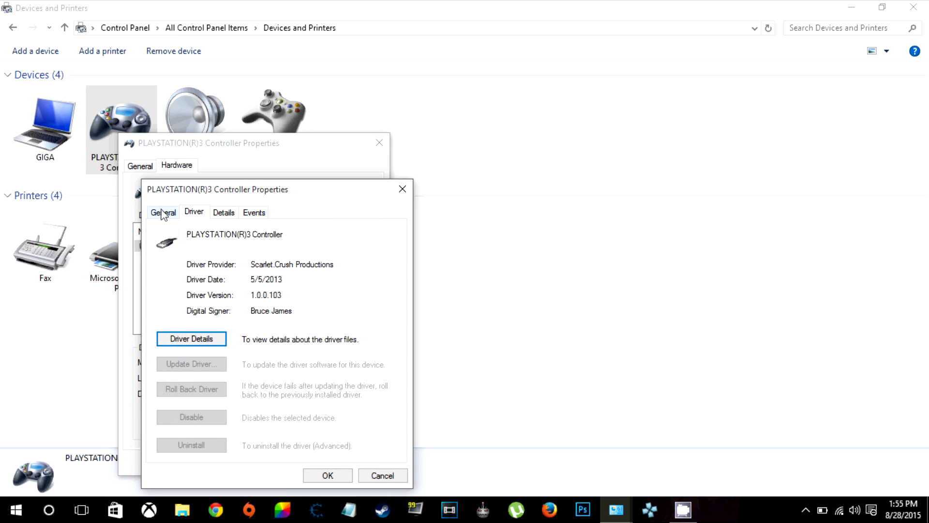
pyautogui.click(162, 212)
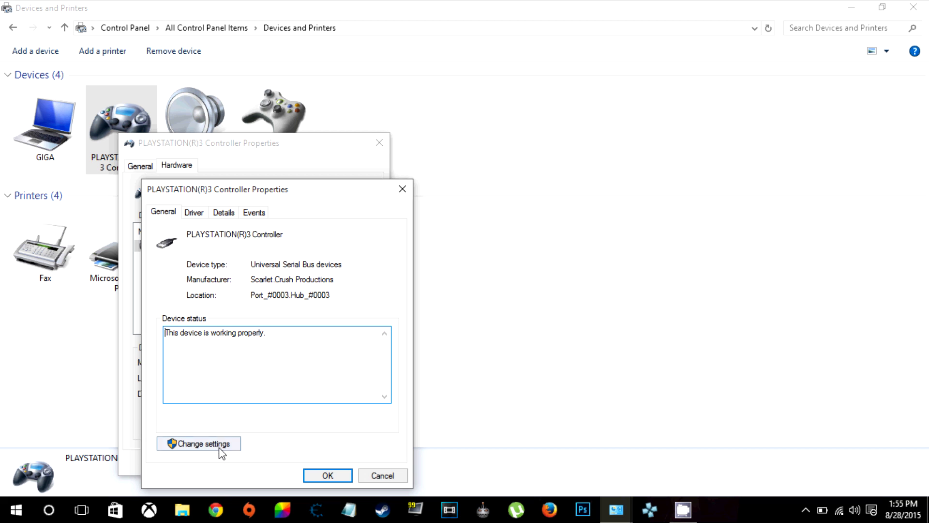
pyautogui.click(198, 444)
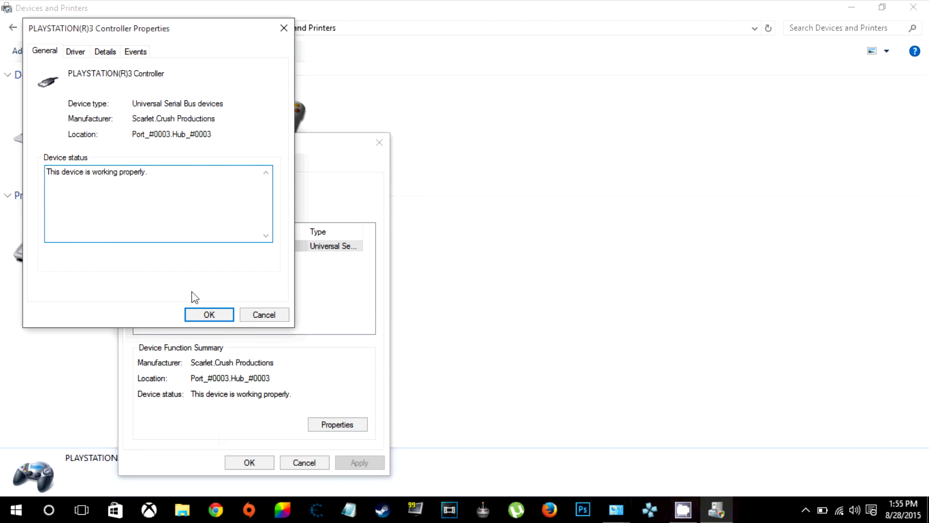
pyautogui.click(75, 51)
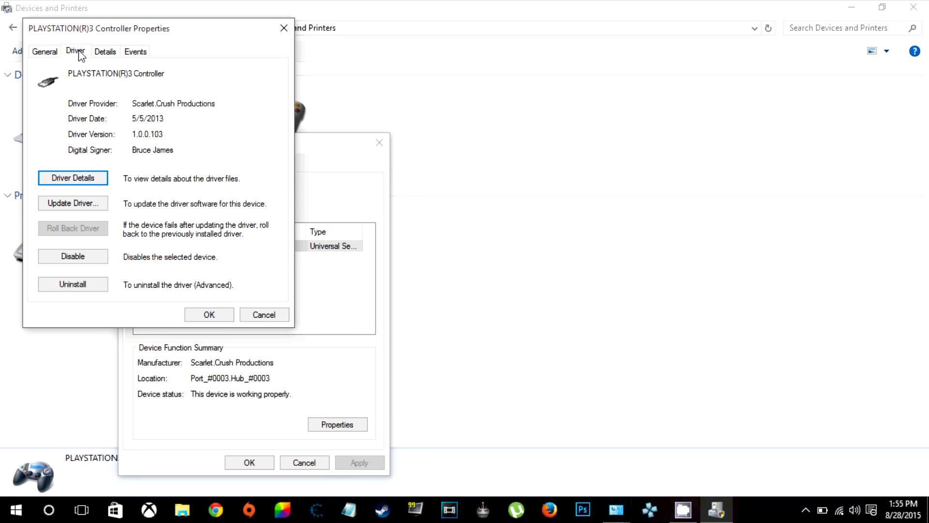
pyautogui.moveTo(72, 284)
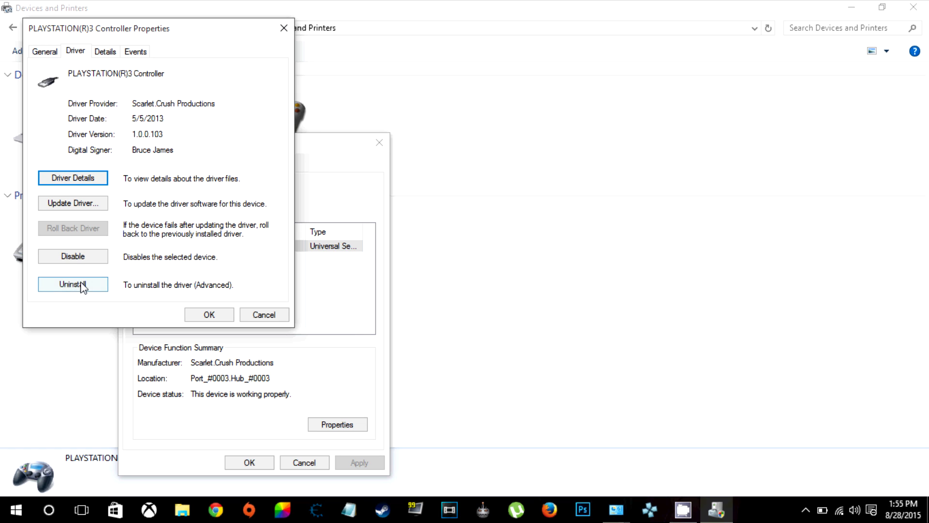
pyautogui.moveTo(289, 249)
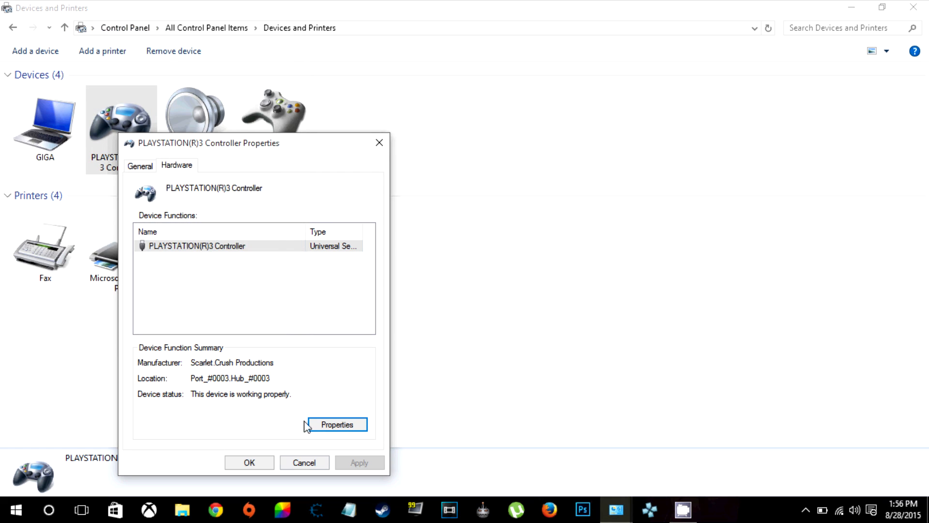
pyautogui.click(303, 462)
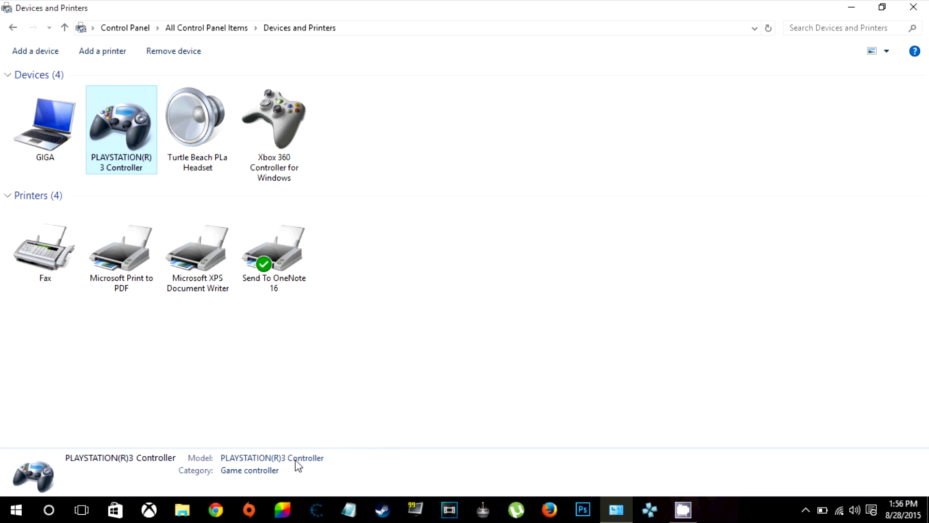
pyautogui.moveTo(794, 75)
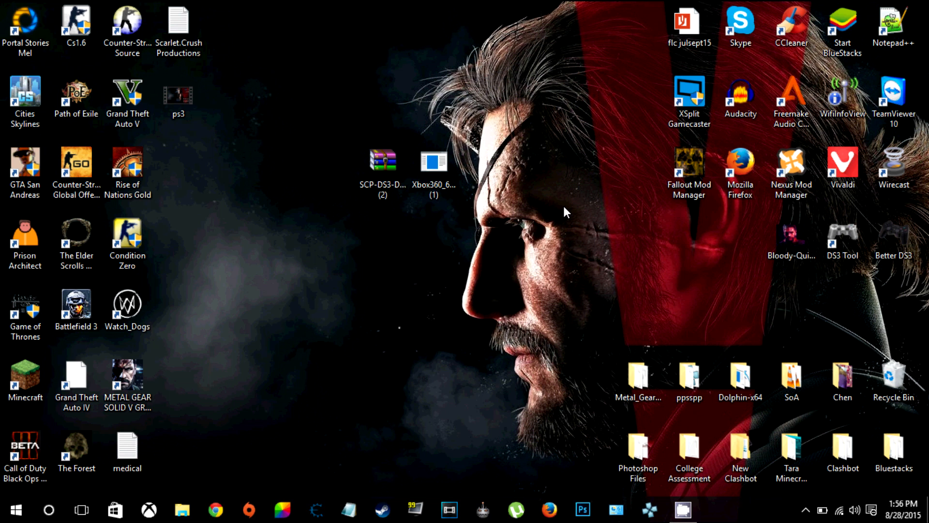
pyautogui.moveTo(544, 284)
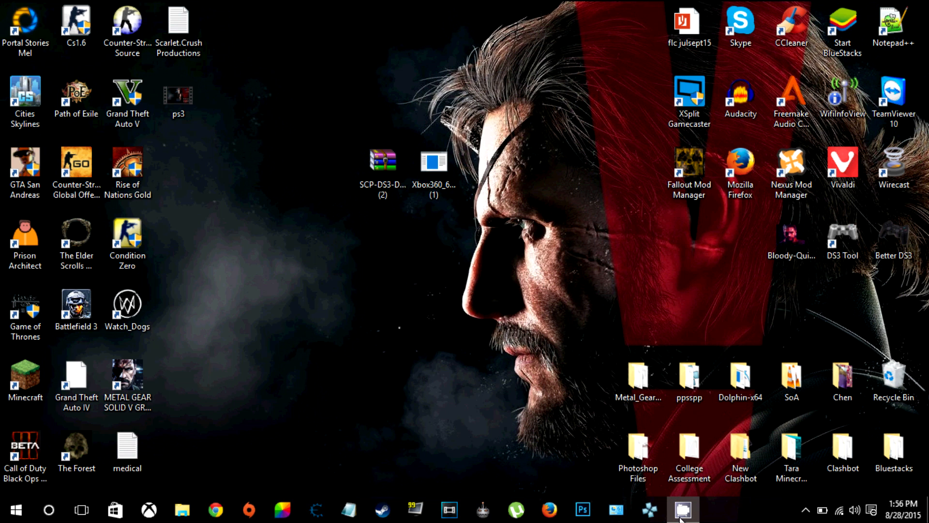
pyautogui.moveTo(649, 509)
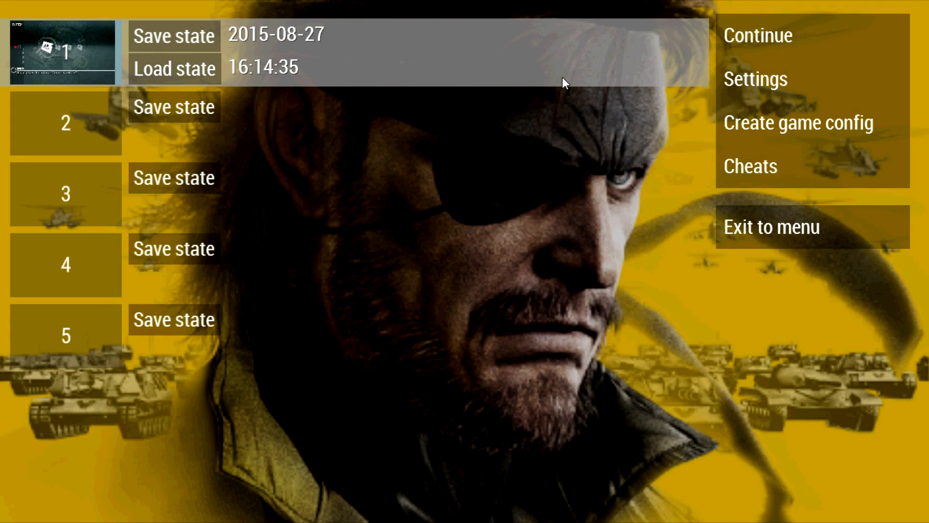
# Step: Reach Settings > Controls > Control mapping showing PSP buttons bound to x360 inputs
pyautogui.click(755, 78)
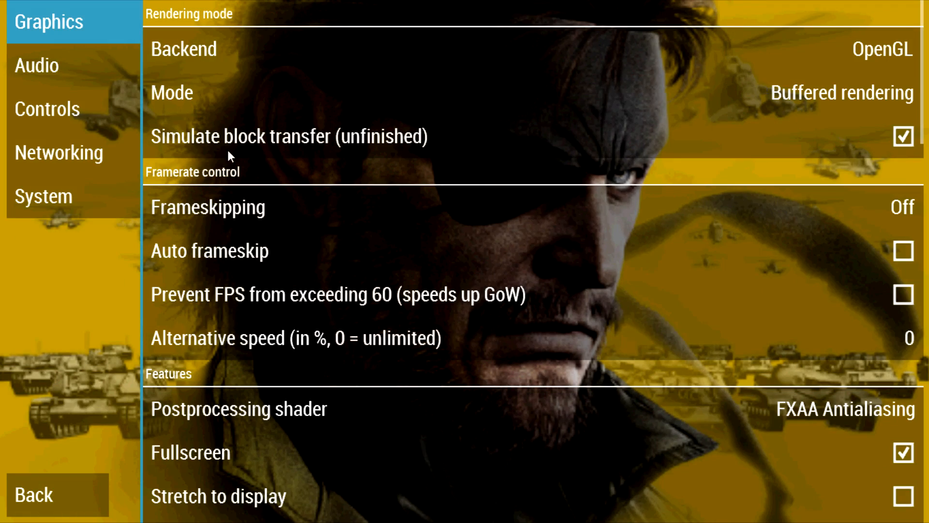
pyautogui.click(48, 108)
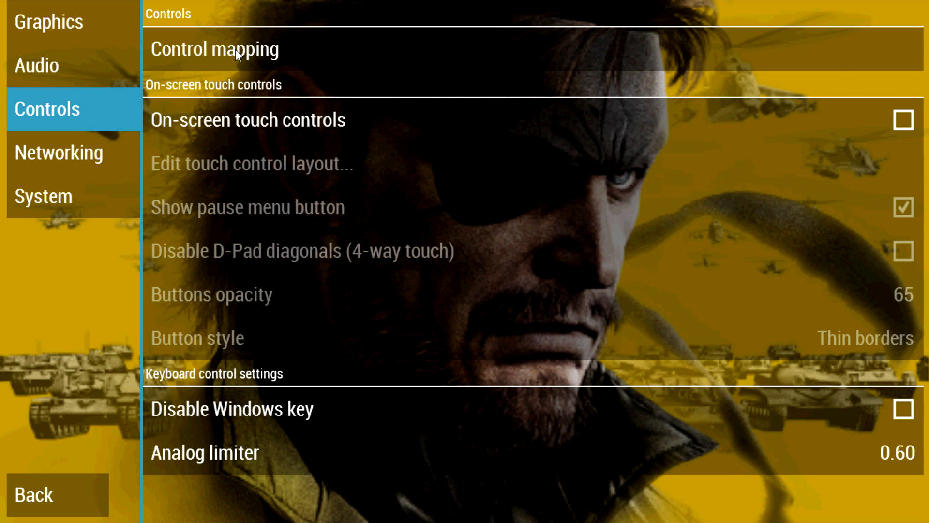
pyautogui.click(215, 49)
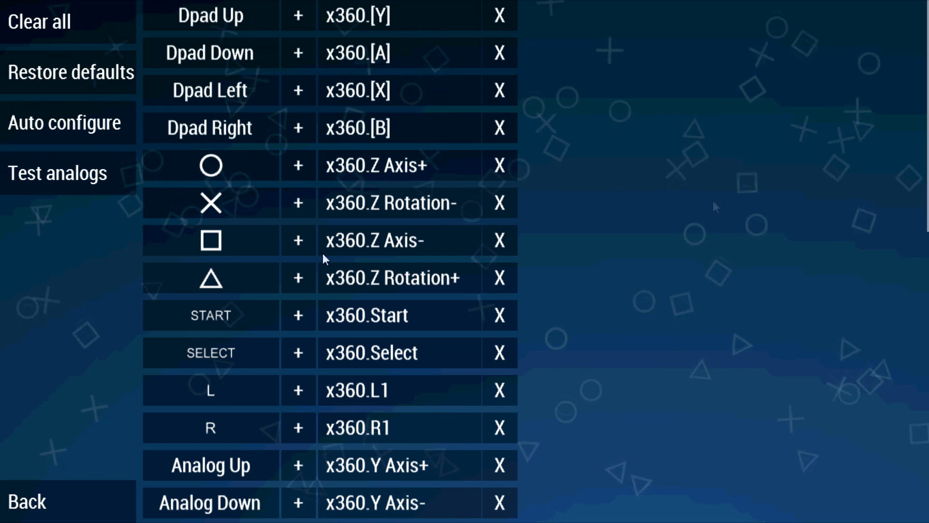
pyautogui.moveTo(48, 481)
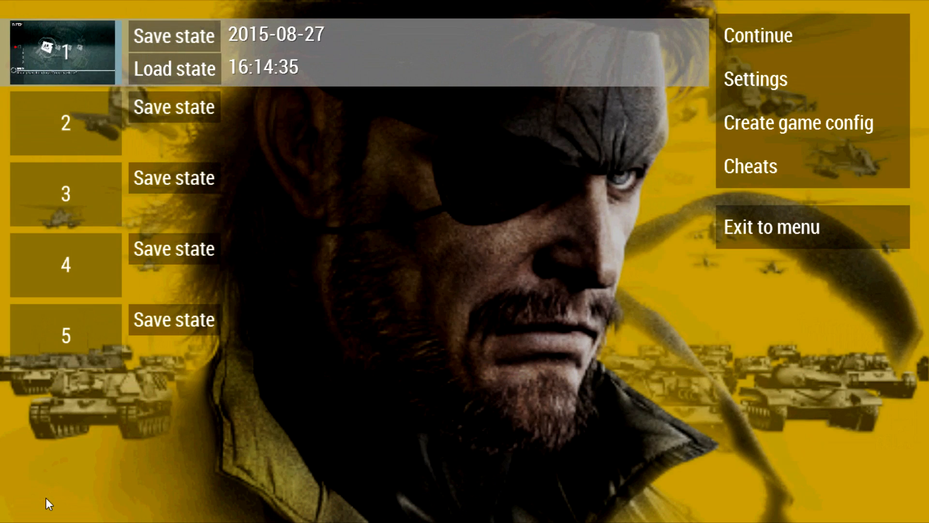
pyautogui.moveTo(781, 35)
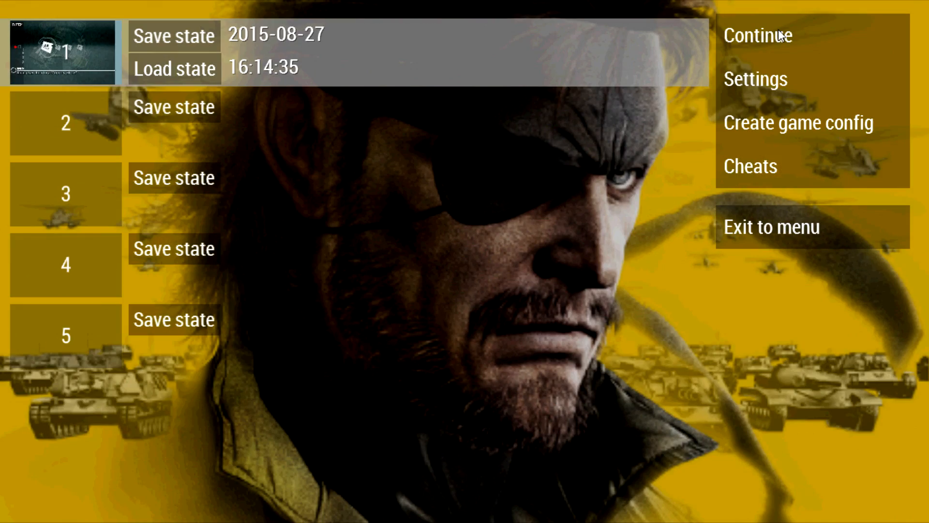
pyautogui.click(755, 78)
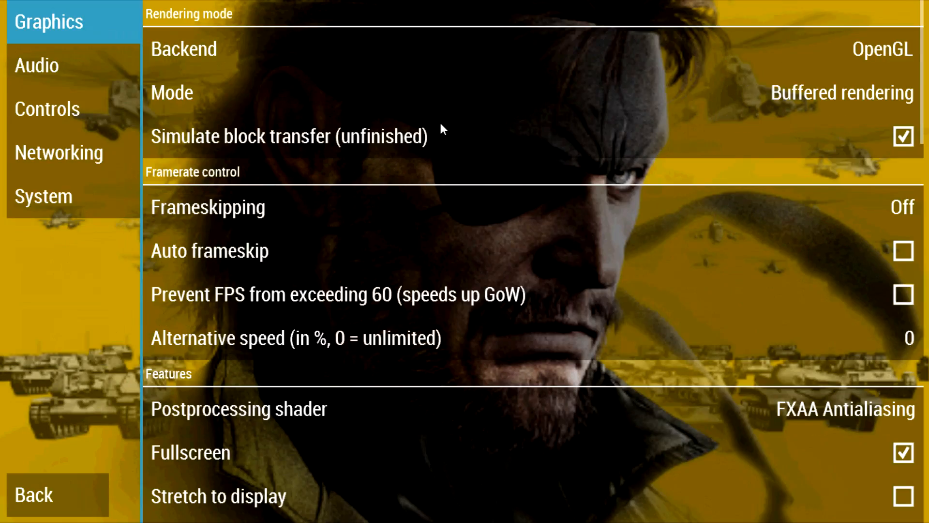
pyautogui.moveTo(86, 103)
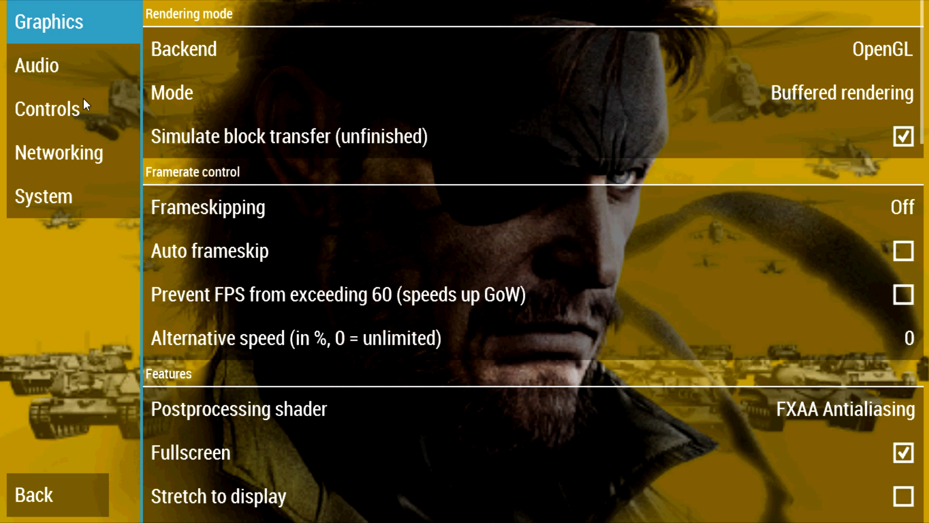
pyautogui.click(46, 109)
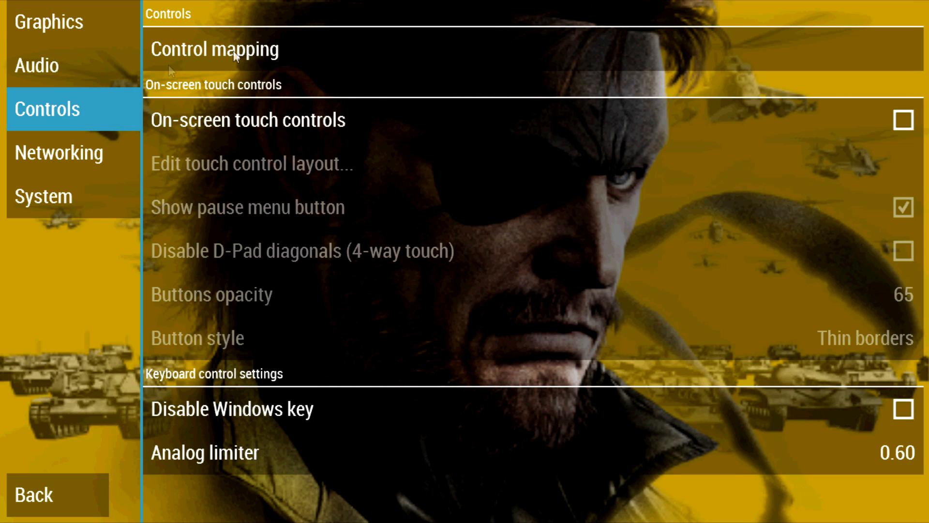
pyautogui.click(214, 49)
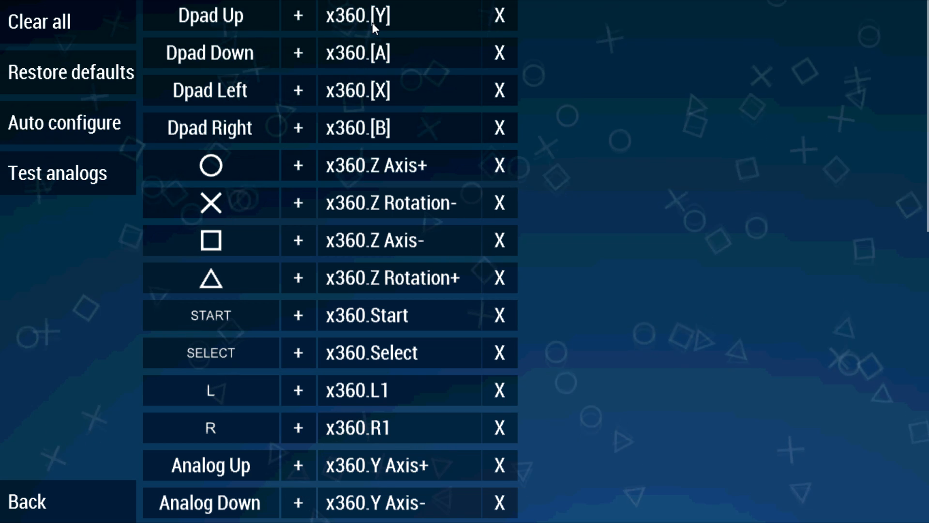
pyautogui.moveTo(347, 176)
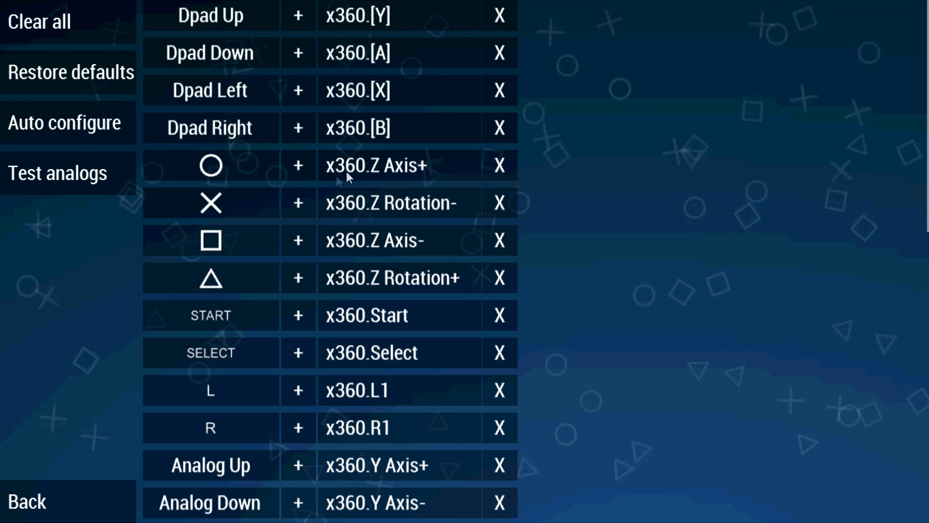
# Step: Start remapping the Circle and Square buttons, cancelling both Map Key dialogs so bindings stay unchanged
pyautogui.click(210, 166)
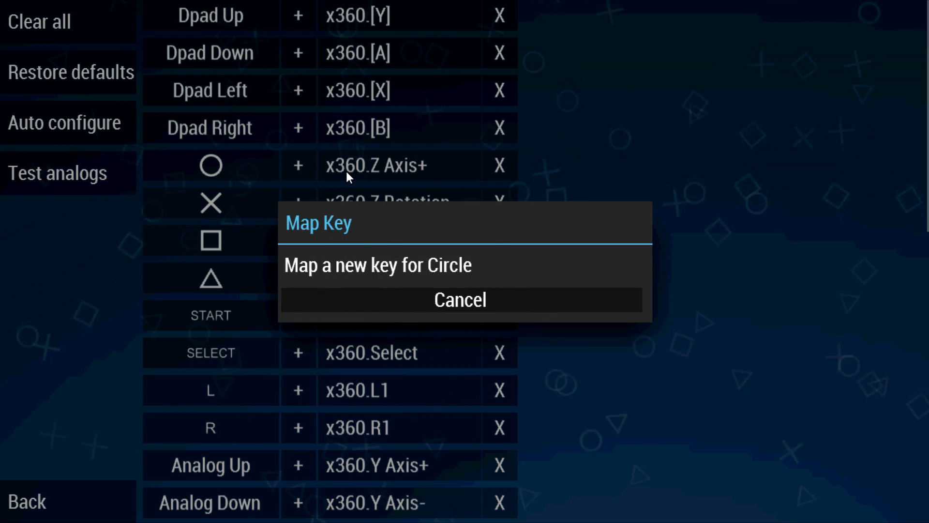
pyautogui.click(459, 299)
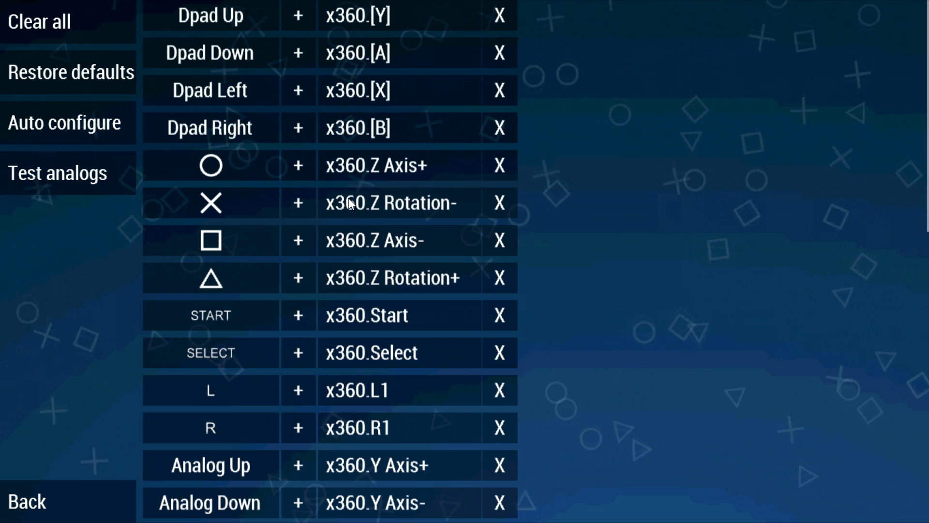
pyautogui.click(210, 240)
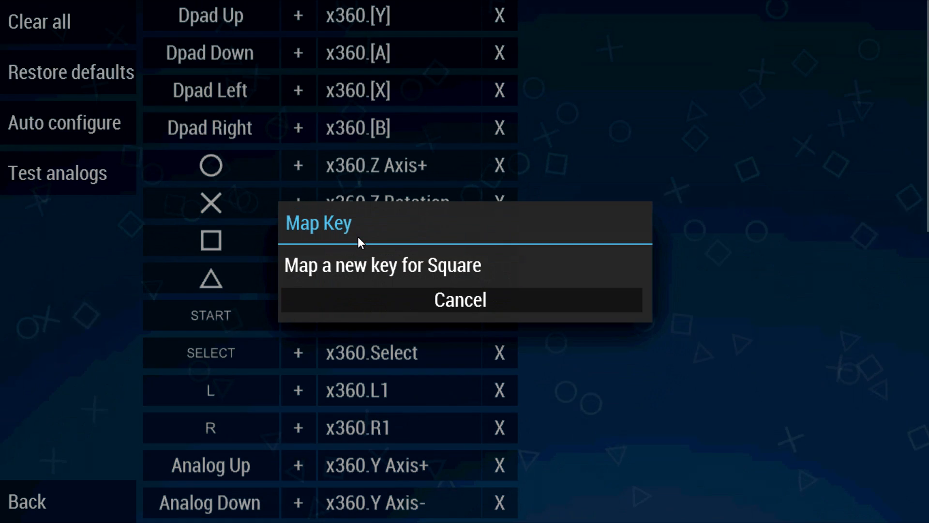
pyautogui.click(460, 300)
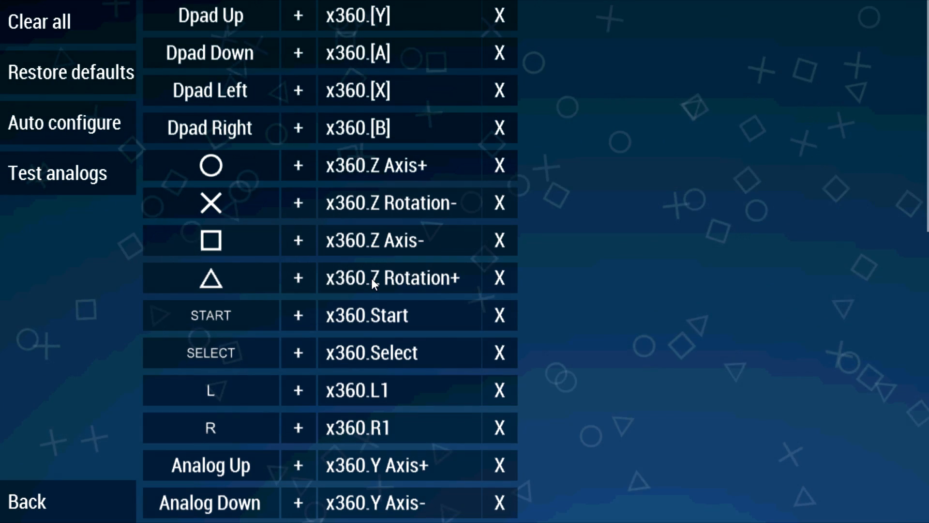
pyautogui.moveTo(373, 320)
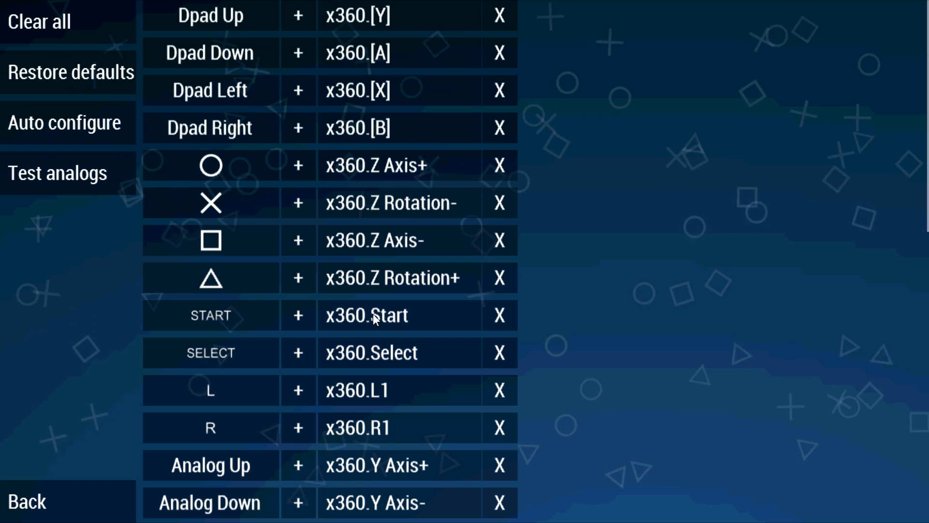
pyautogui.moveTo(39, 508)
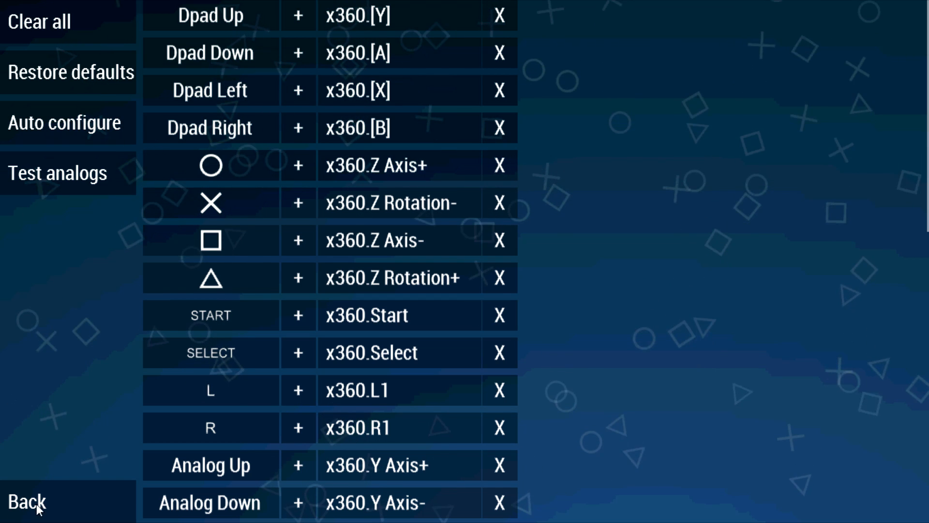
# Step: Return to Peace Walker and dismiss the Mother Base expansion and brig notices
pyautogui.click(25, 502)
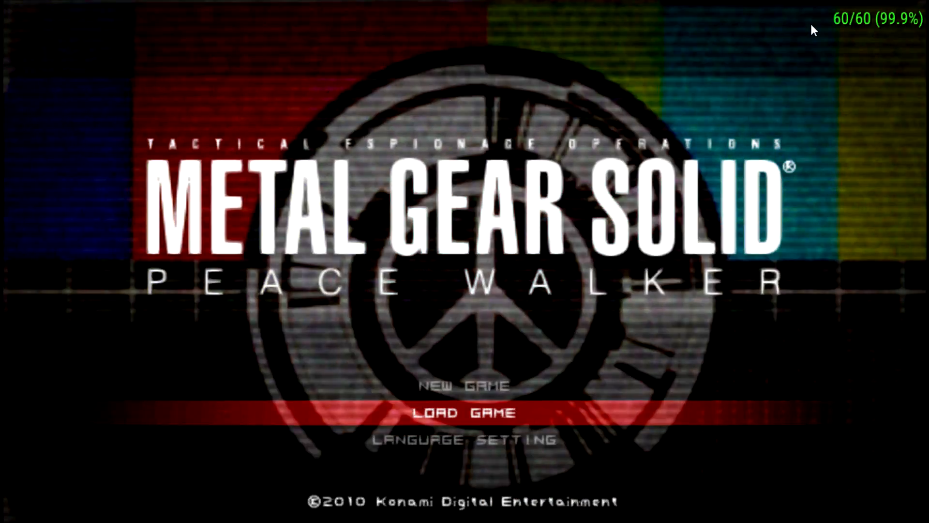
pyautogui.click(464, 412)
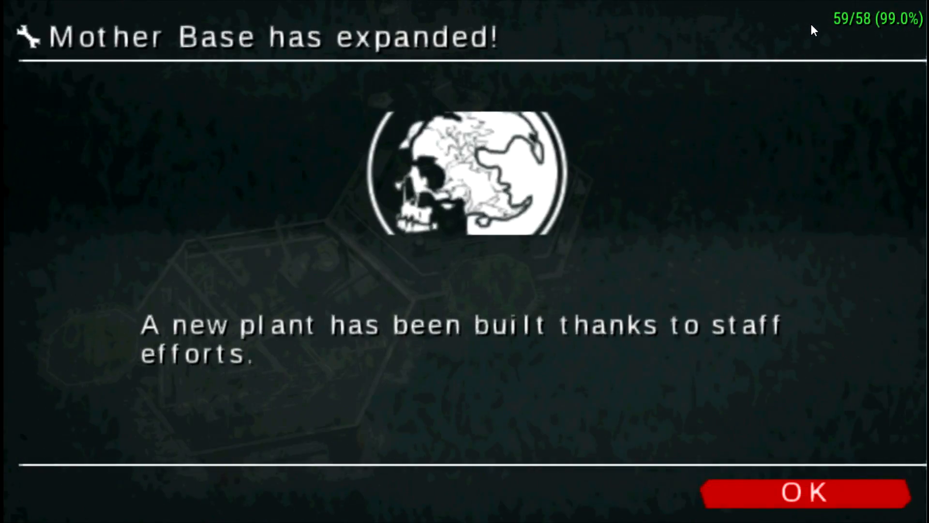
pyautogui.click(804, 492)
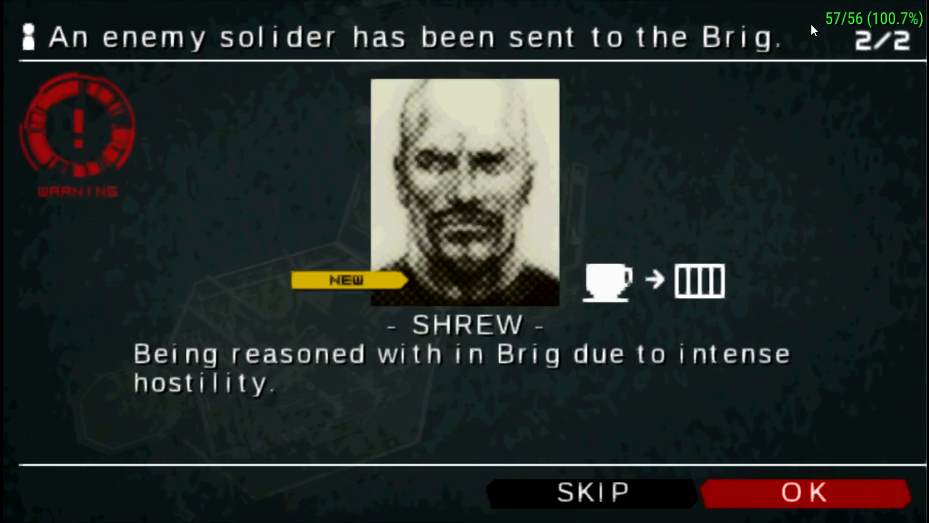
pyautogui.click(803, 492)
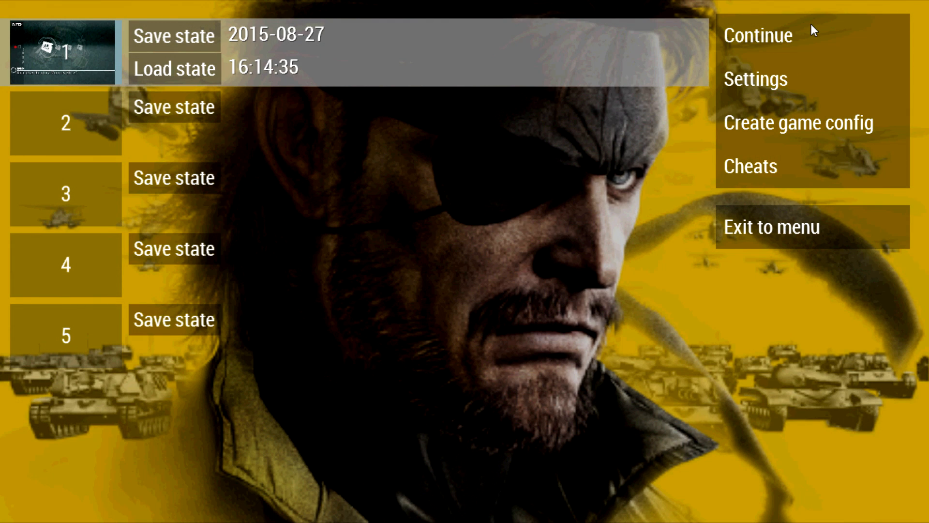
pyautogui.moveTo(791, 227)
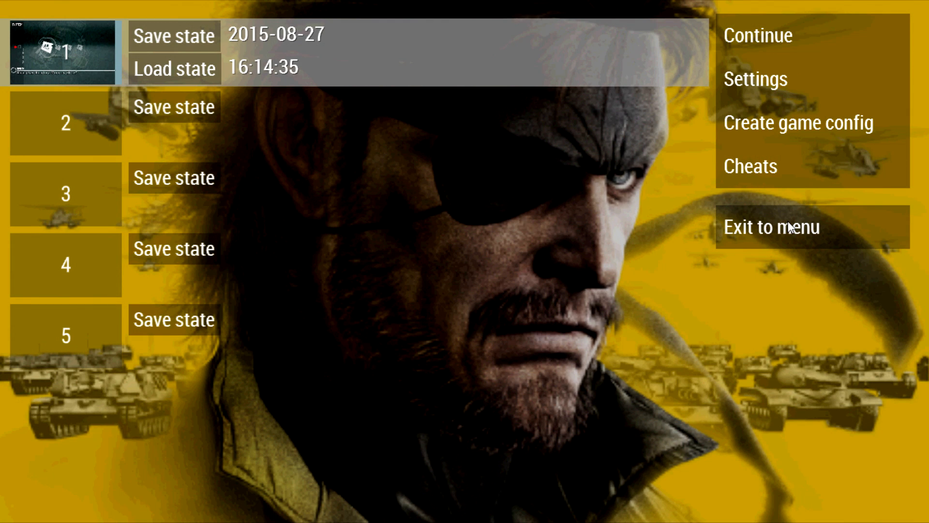
# Step: Exit the running Metal Gear game to the PPSSPP menu before closing the emulator
pyautogui.click(772, 226)
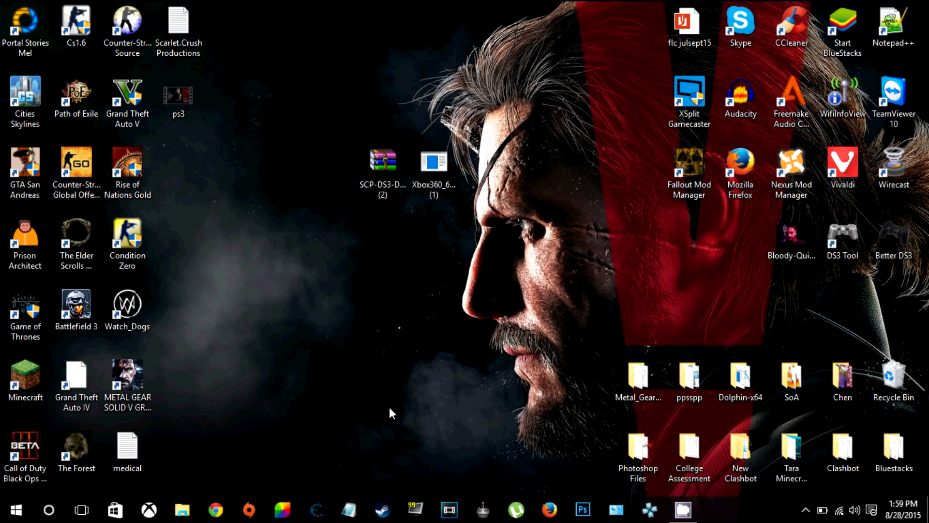
pyautogui.moveTo(751, 517)
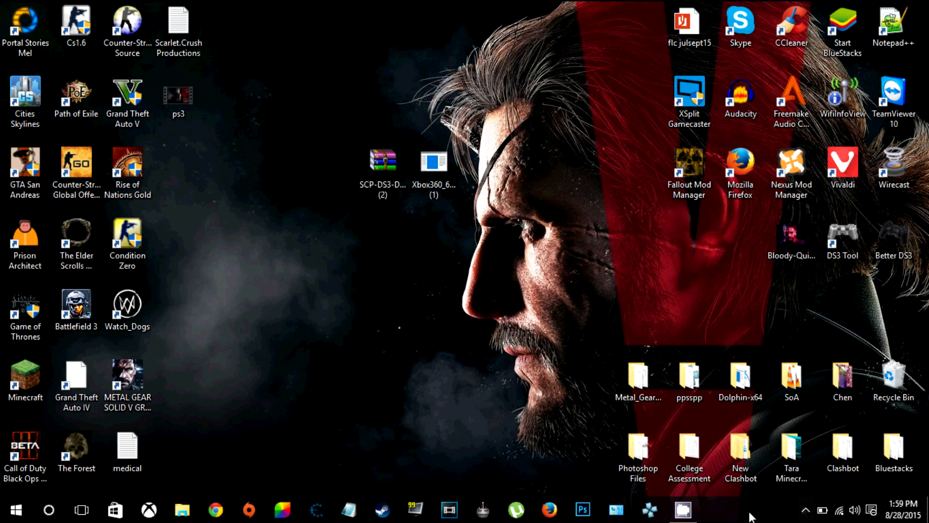